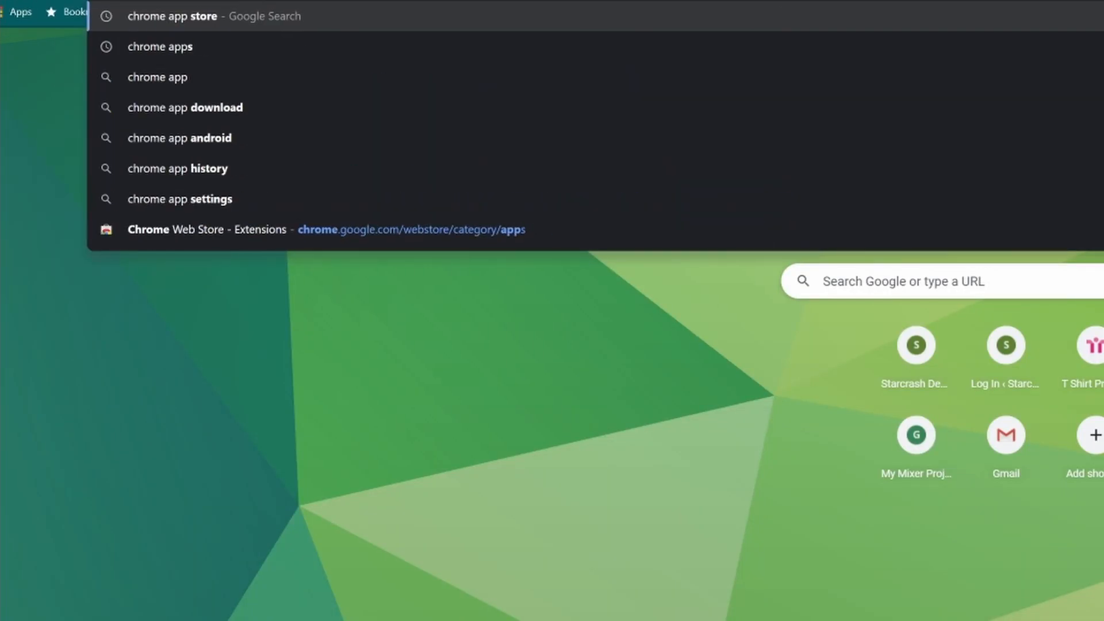
Search the Chrome Web Store for 'live chat overlay' and open the Live Chat Overlay extension page
{"action": "left_click", "coordinate": [172, 15]}
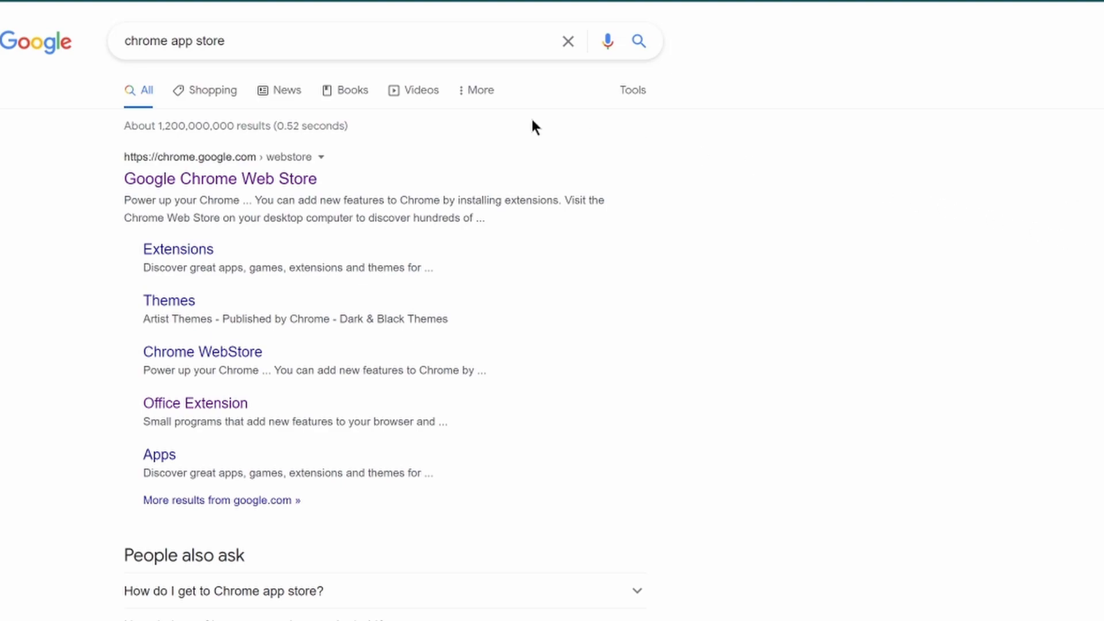
{"action": "left_click", "coordinate": [220, 178]}
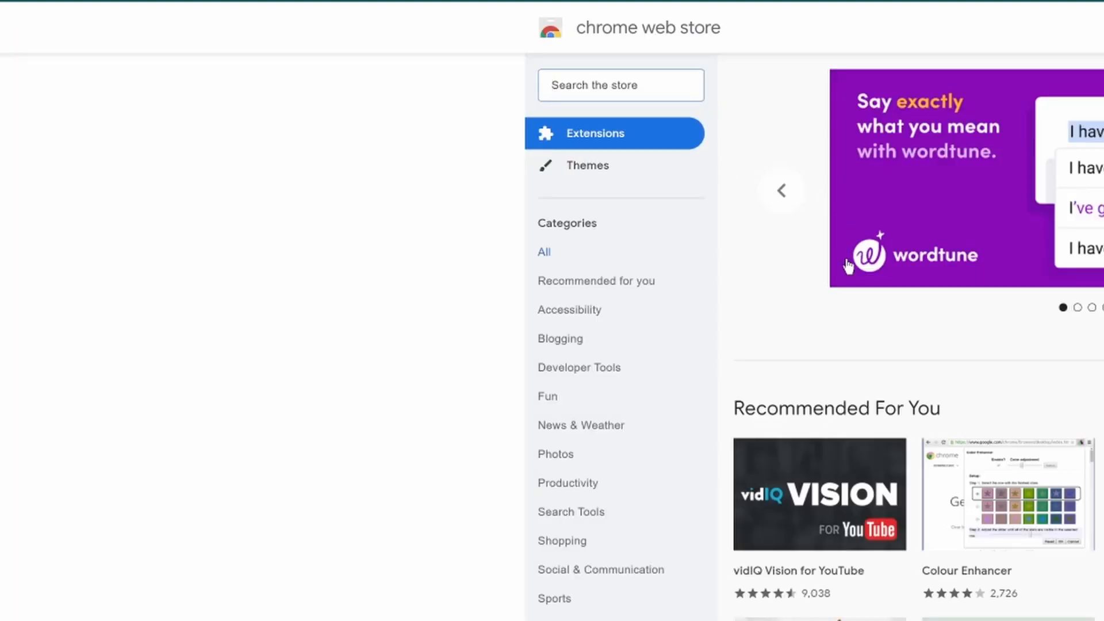
{"action": "left_click", "coordinate": [620, 84]}
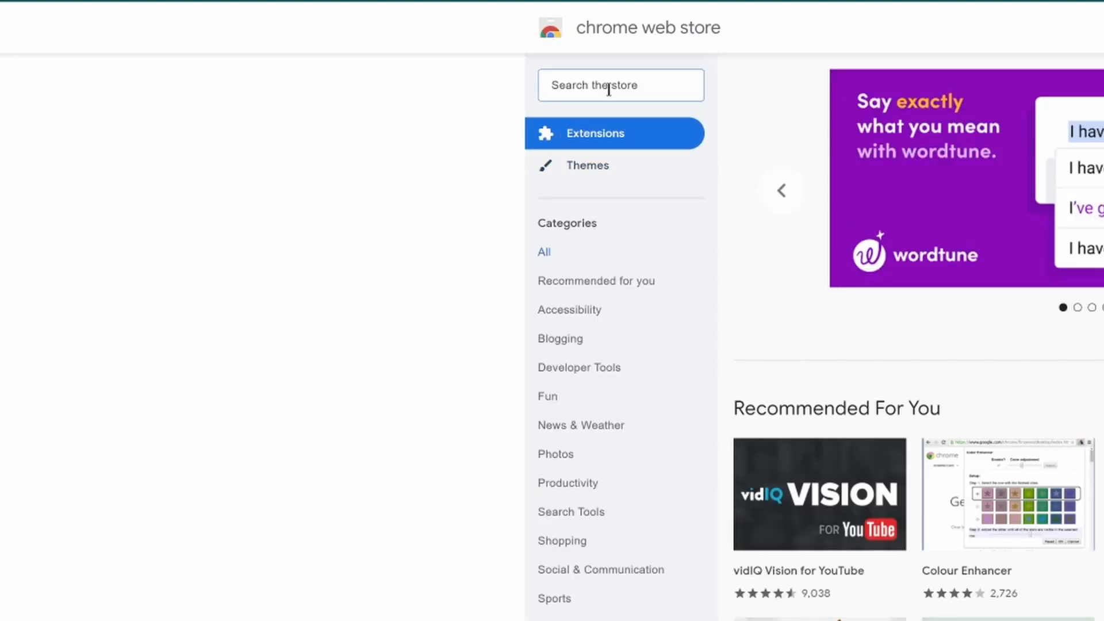
{"action": "type", "text": "Live o"}
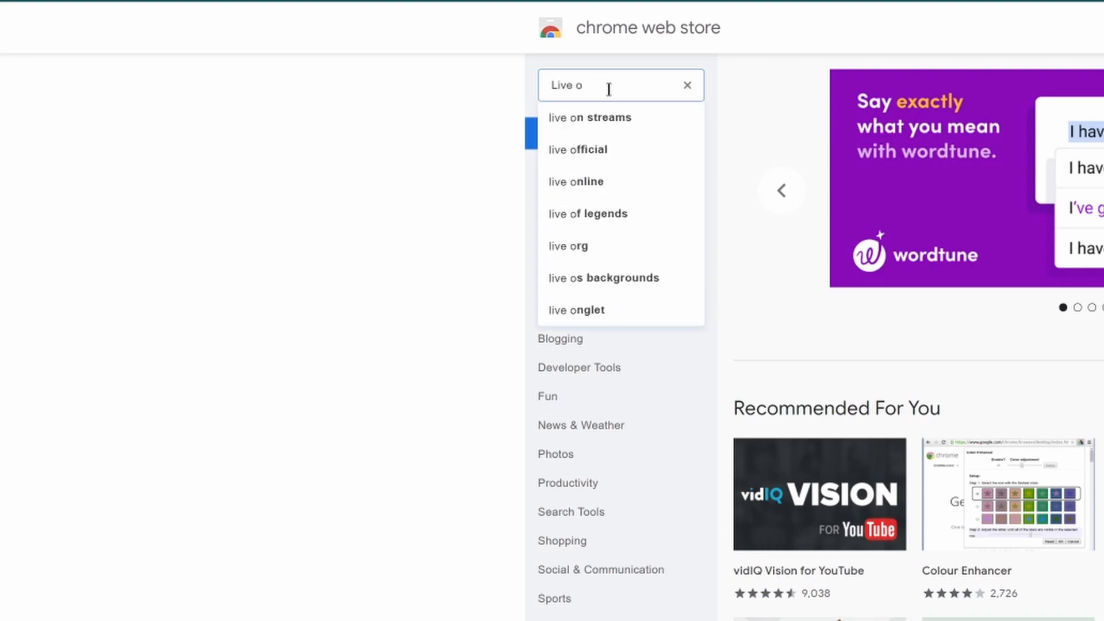
{"action": "type", "text": "chat ow"}
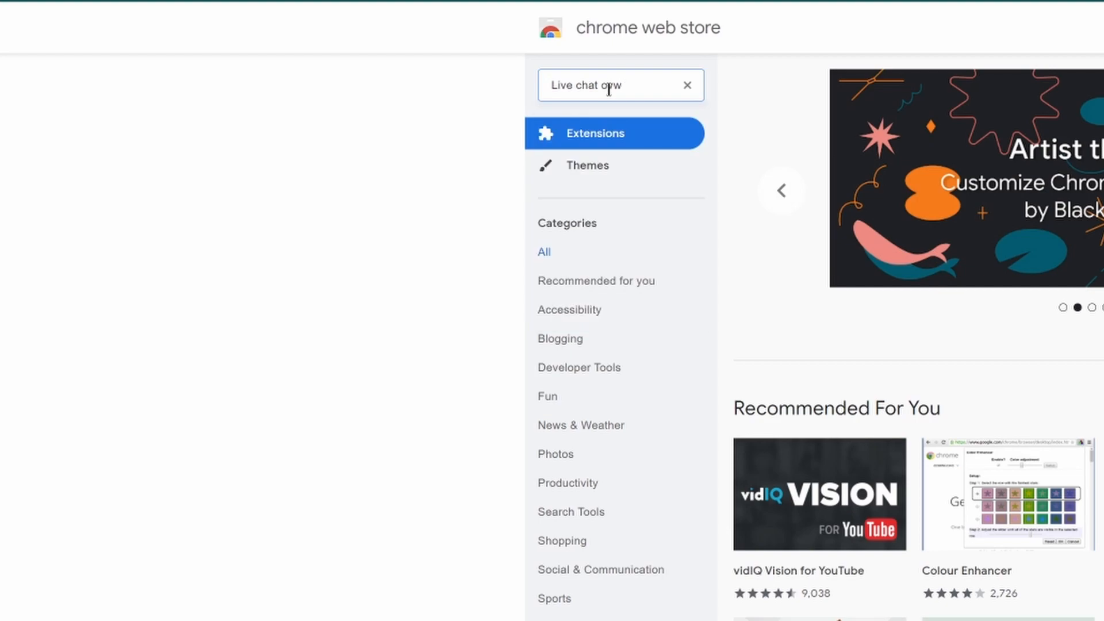
{"action": "type", "text": "ov"}
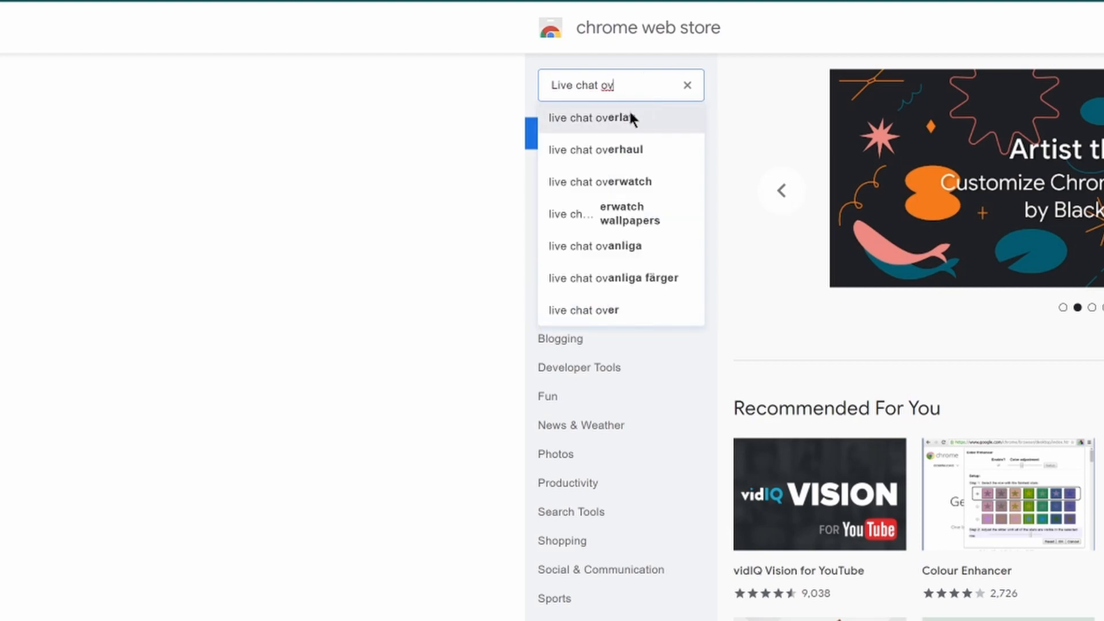
{"action": "left_click", "coordinate": [592, 117]}
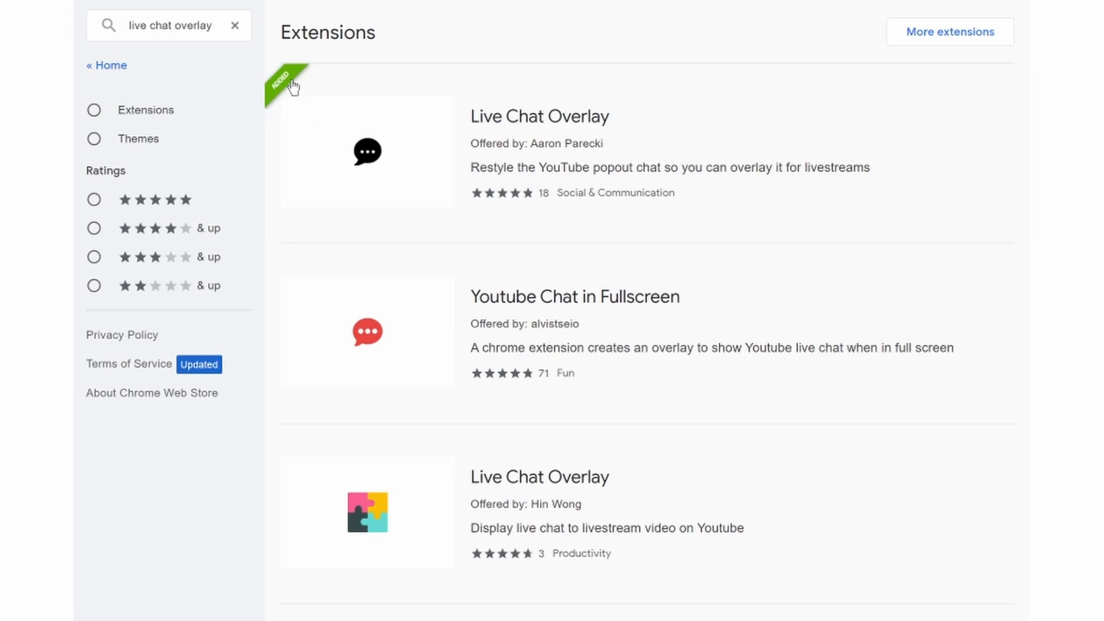
{"action": "mouse_move", "coordinate": [568, 145]}
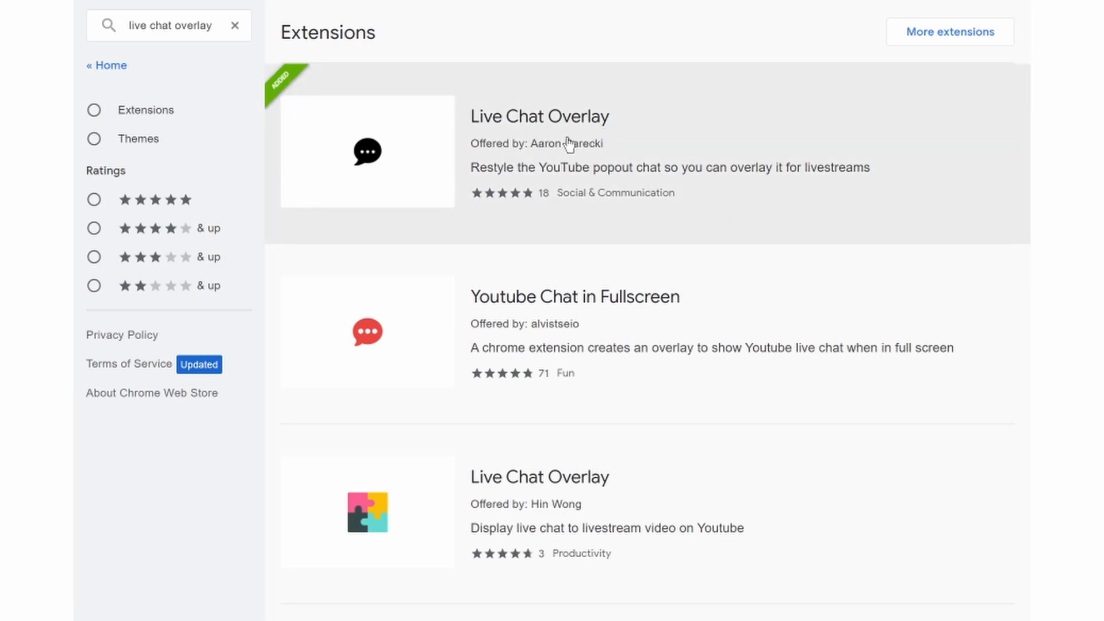
{"action": "left_click", "coordinate": [540, 116]}
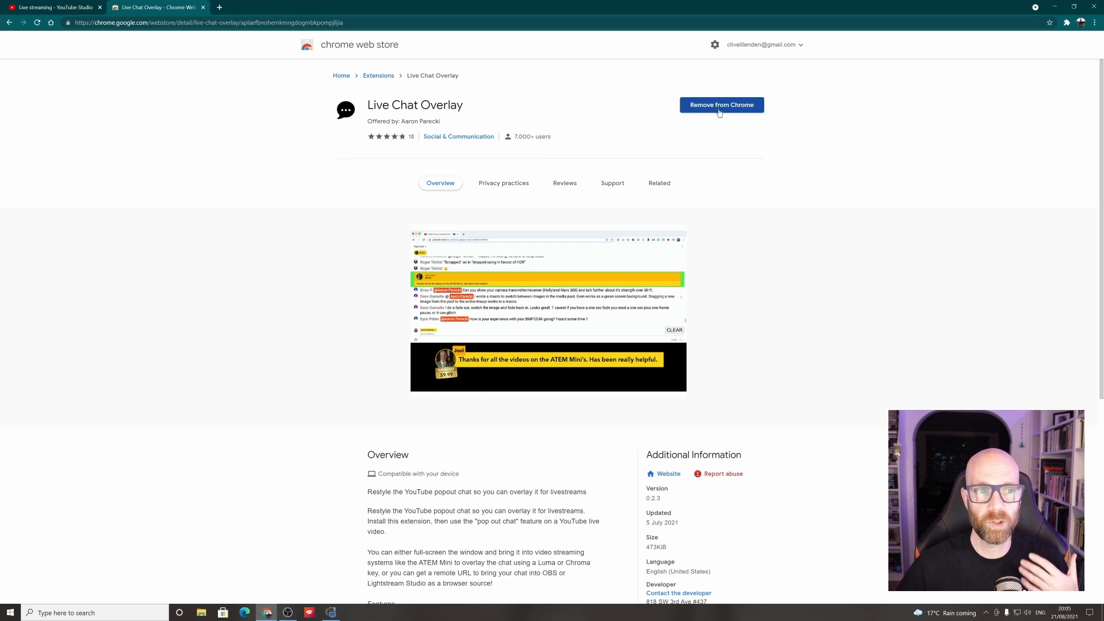
{"action": "mouse_move", "coordinate": [674, 147]}
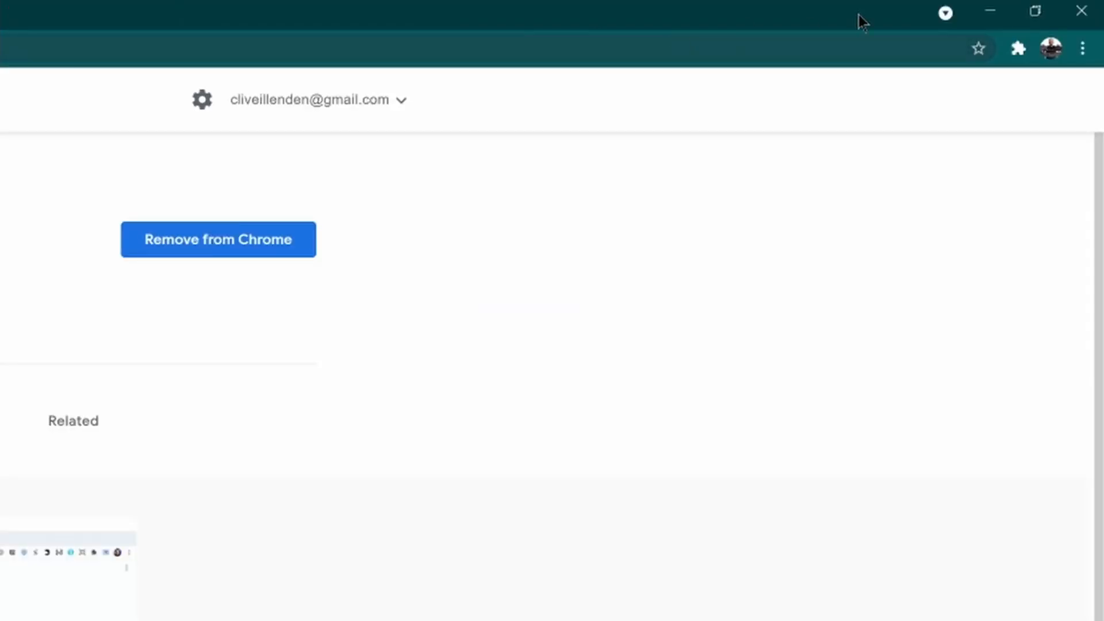
Open Options for Live Chat Overlay from Chrome's Extensions menu
{"action": "left_click", "coordinate": [1016, 48]}
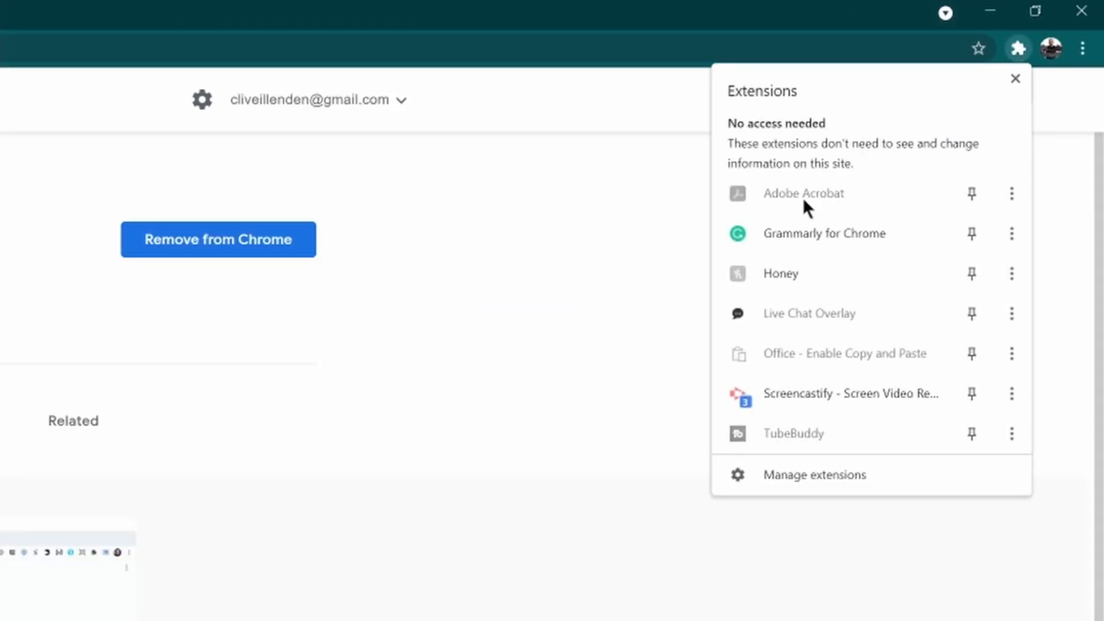
{"action": "mouse_move", "coordinate": [774, 273]}
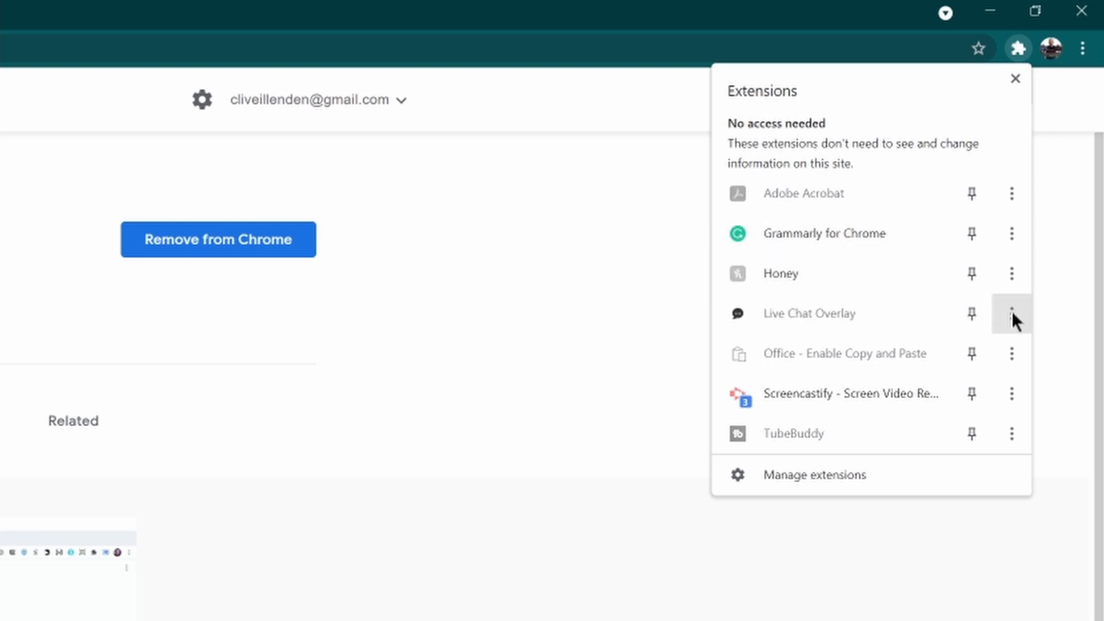
{"action": "left_click", "coordinate": [1012, 314]}
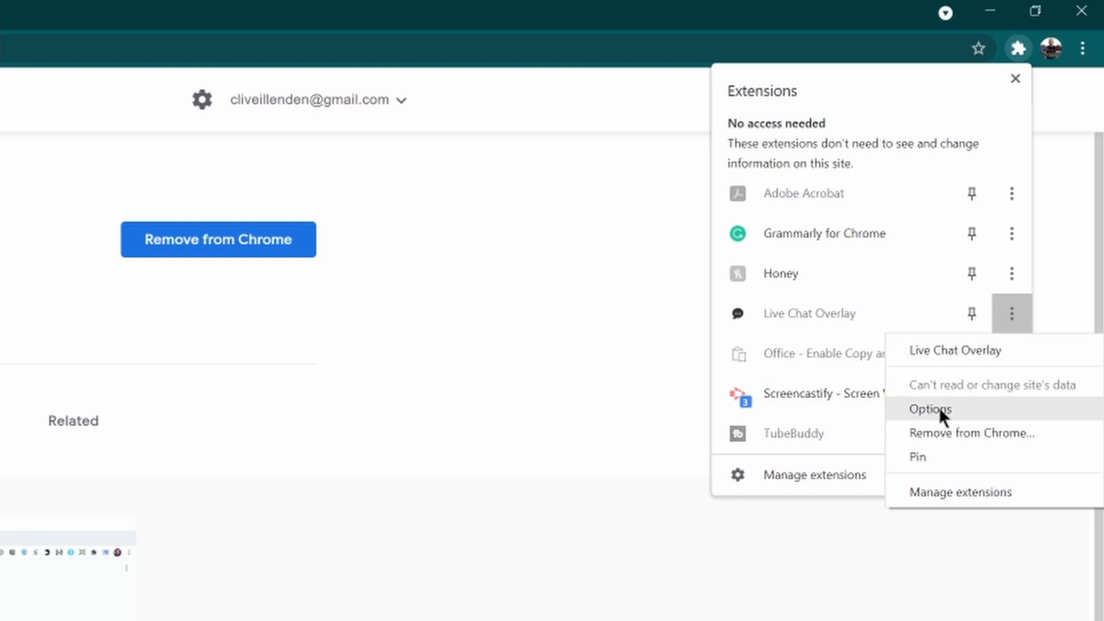
{"action": "left_click", "coordinate": [929, 409]}
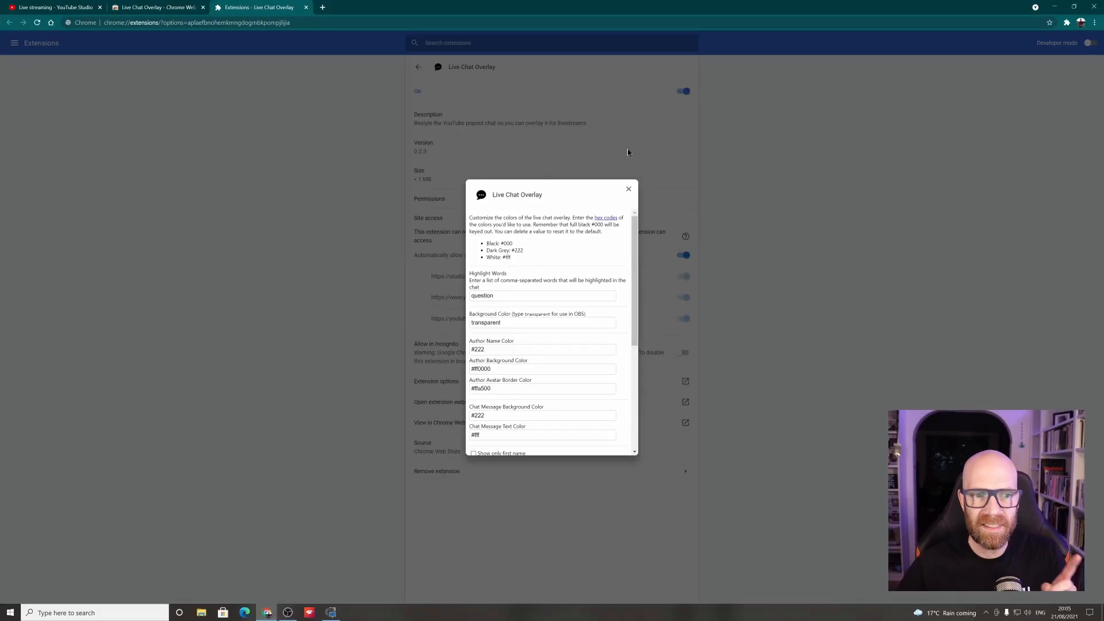
{"action": "mouse_move", "coordinate": [587, 138]}
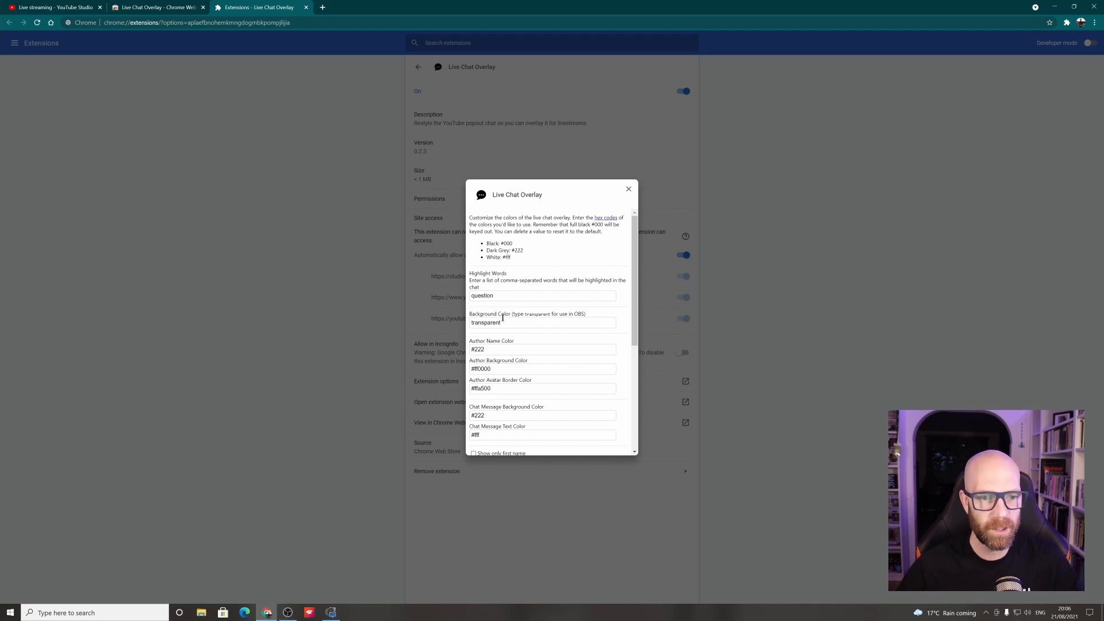
Keep the transparent background colour, save the Live Chat Overlay options and close the dialog
{"action": "triple_click", "coordinate": [501, 322]}
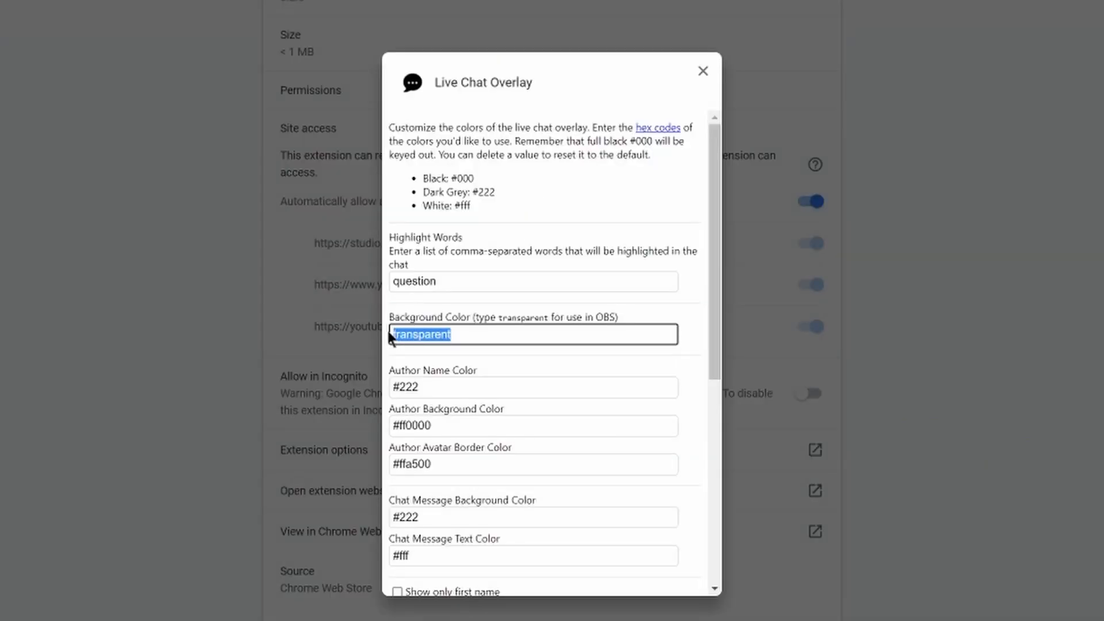
{"action": "mouse_move", "coordinate": [461, 320]}
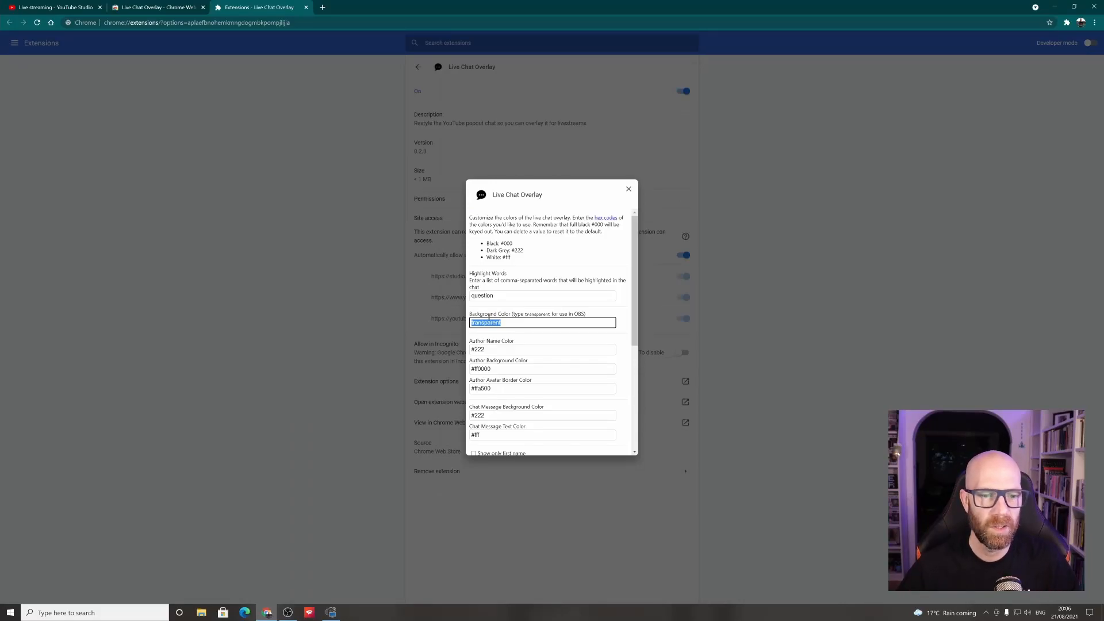
{"action": "left_click", "coordinate": [505, 322]}
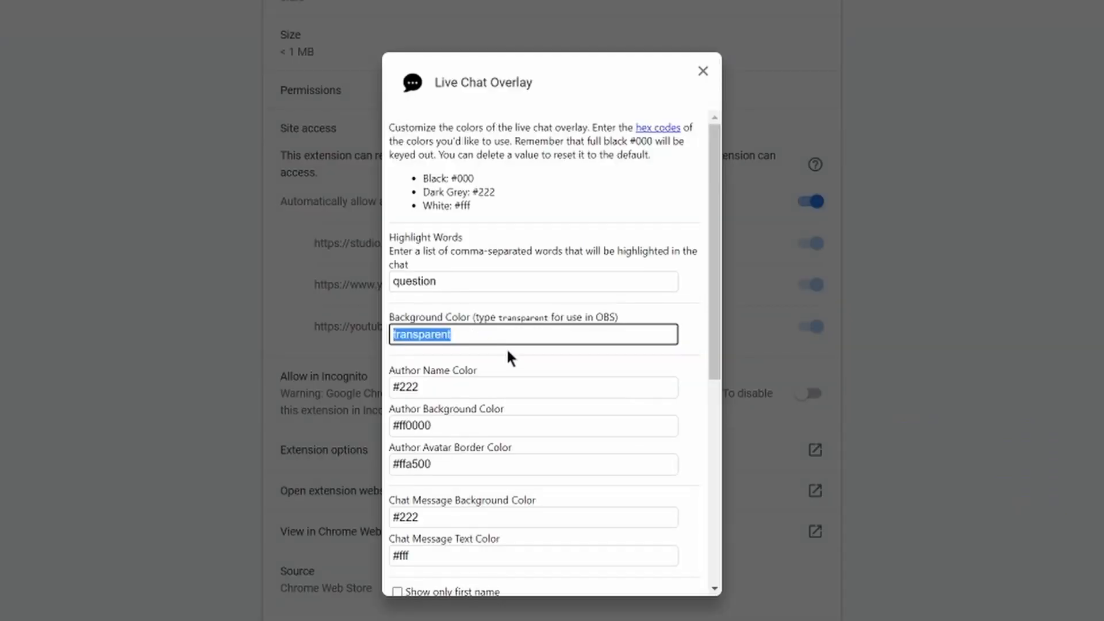
{"action": "scroll", "scroll_direction": "down", "scroll_amount": 3}
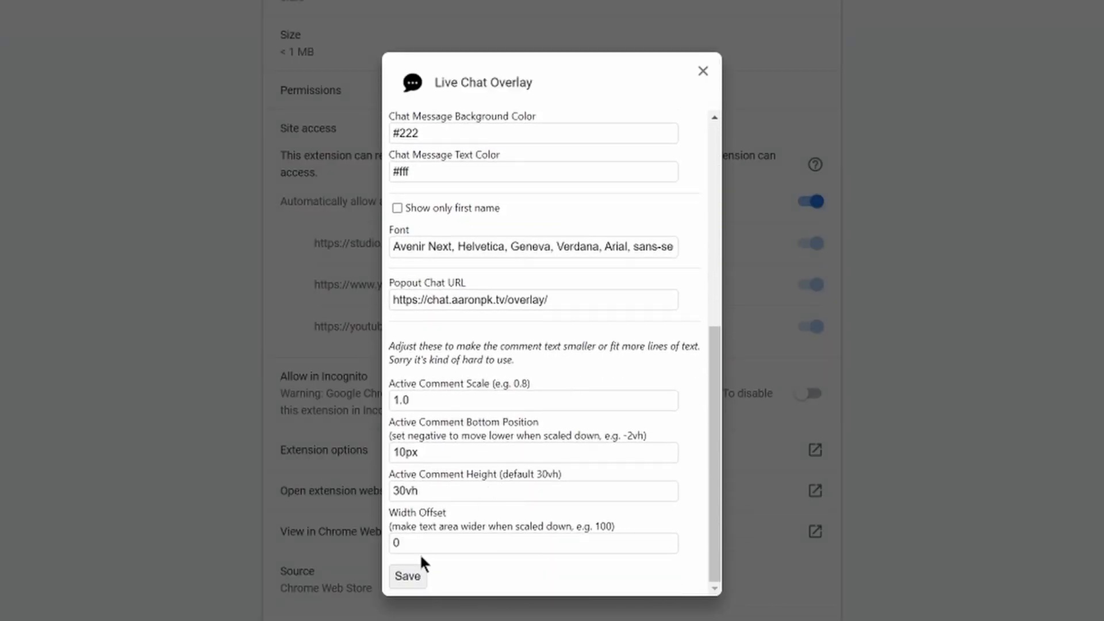
{"action": "left_click", "coordinate": [407, 576]}
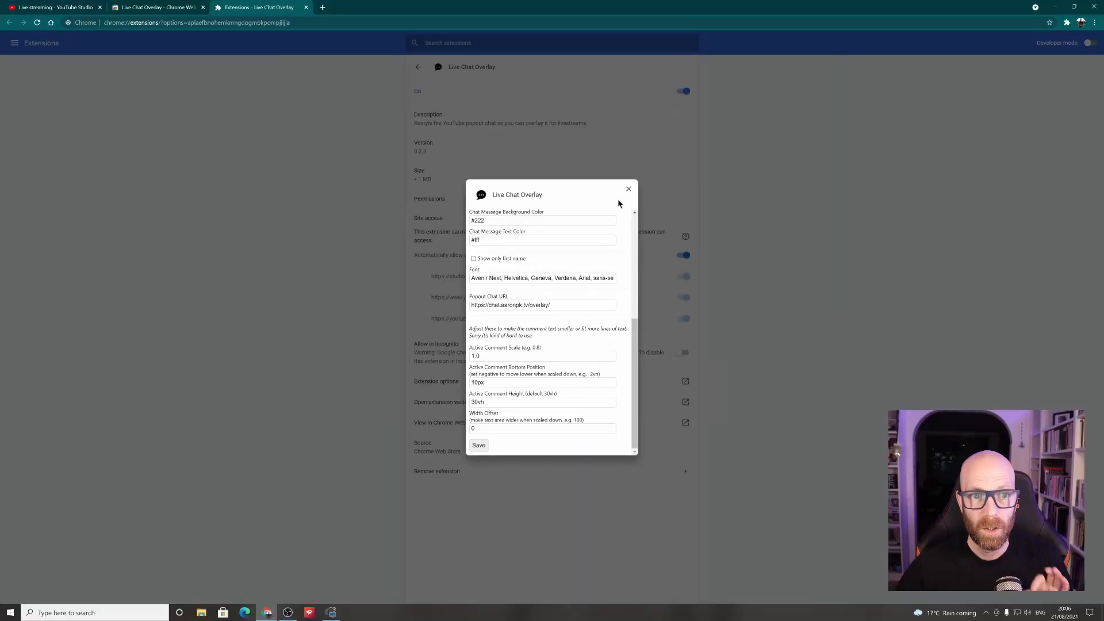
{"action": "left_click", "coordinate": [627, 189]}
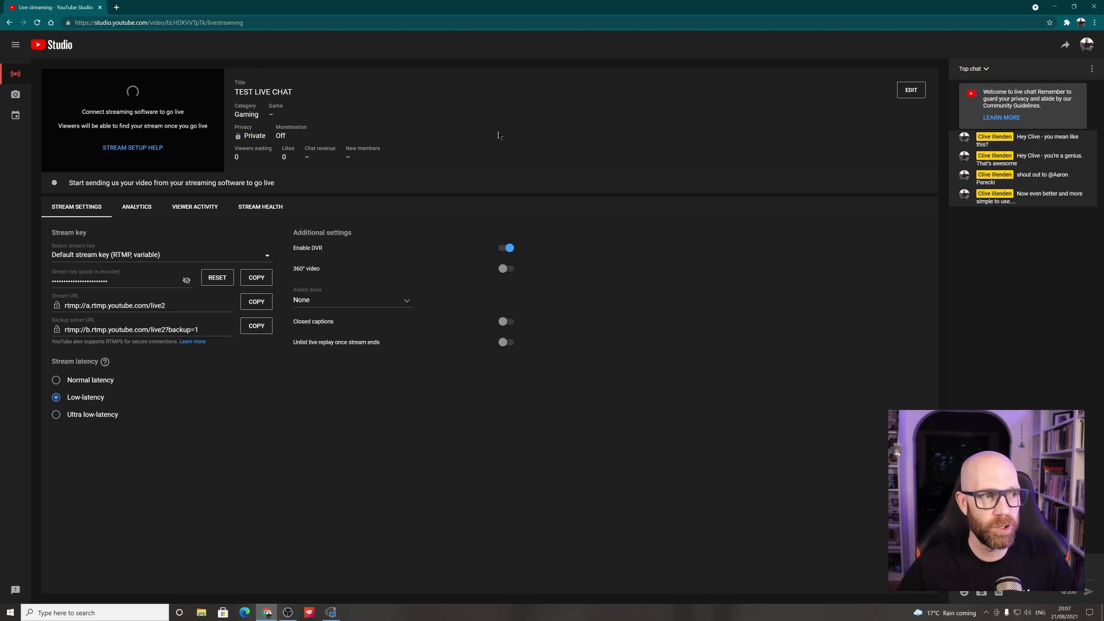
Choose Pop-out chat from the live chat panel's three-dot menu
{"action": "left_click", "coordinate": [15, 45]}
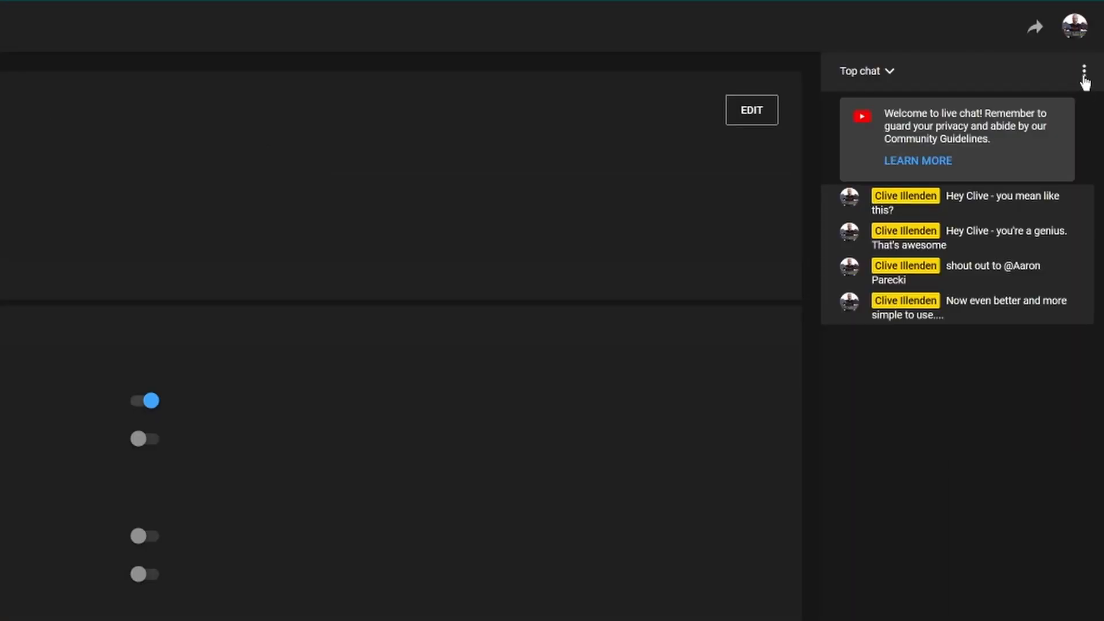
{"action": "left_click", "coordinate": [1083, 71]}
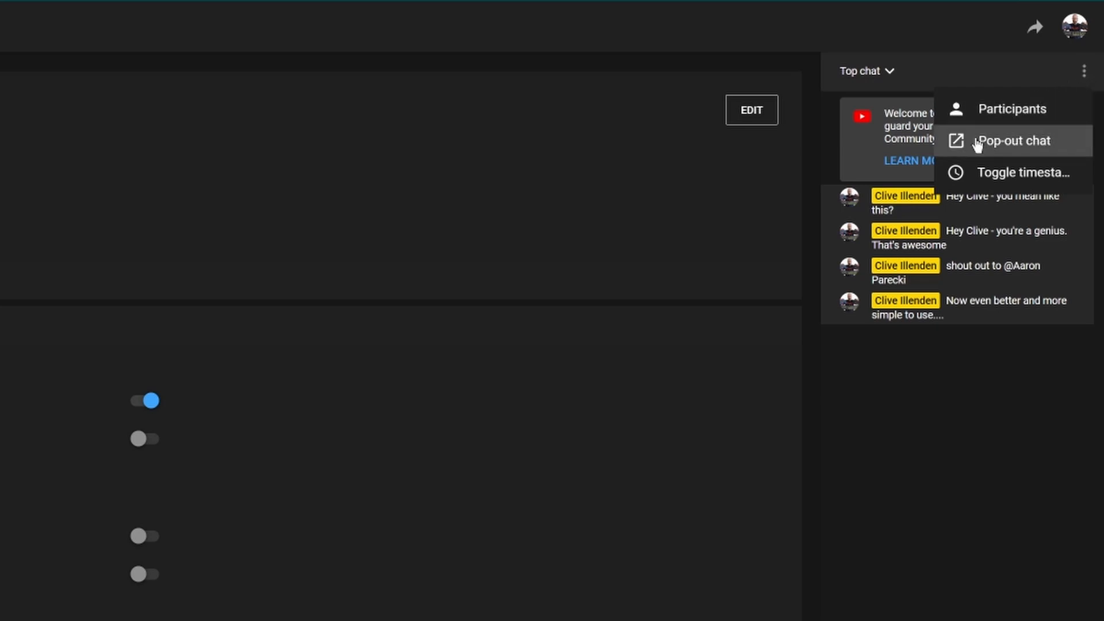
{"action": "mouse_move", "coordinate": [997, 148]}
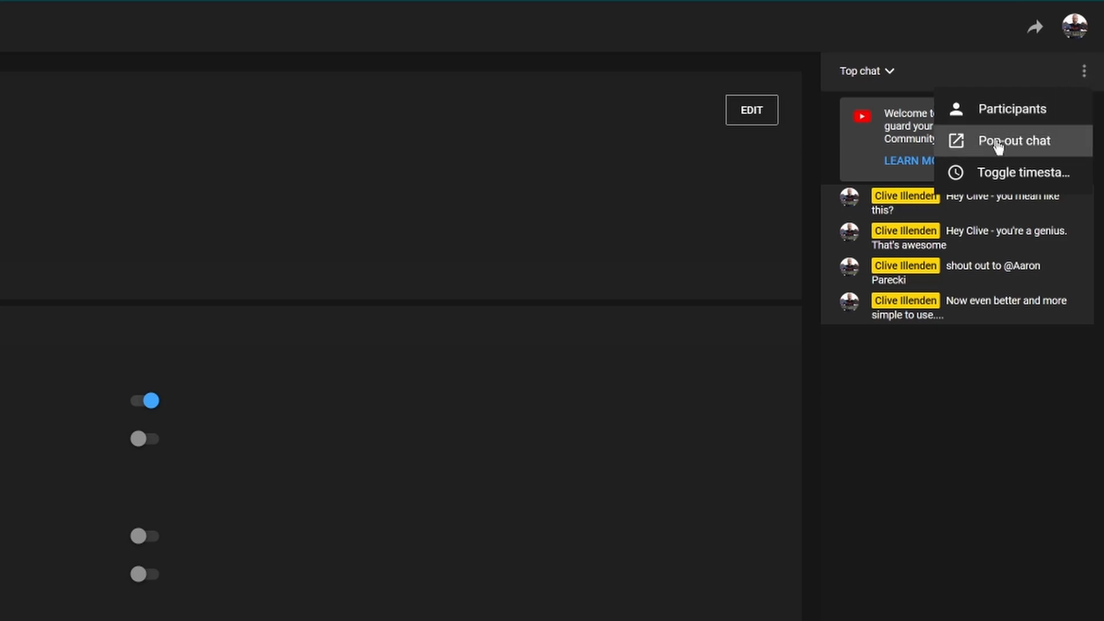
{"action": "left_click", "coordinate": [1014, 140]}
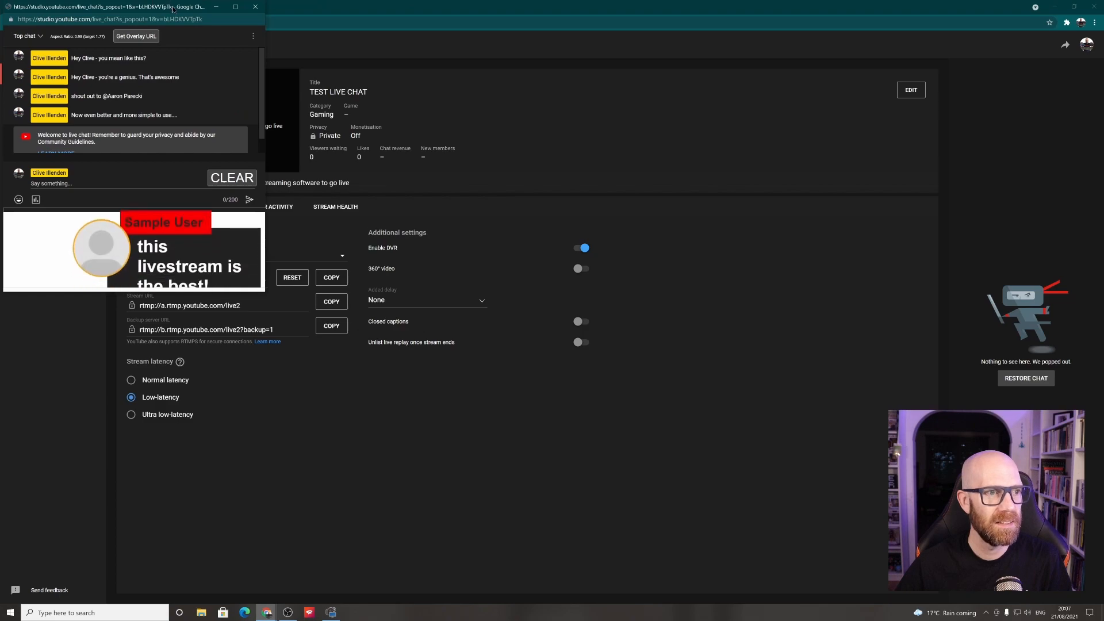
Drag the pop-out chat window toward the centre of the screen
{"action": "left_click_drag", "start_coordinate": [126, 7], "coordinate": [475, 44]}
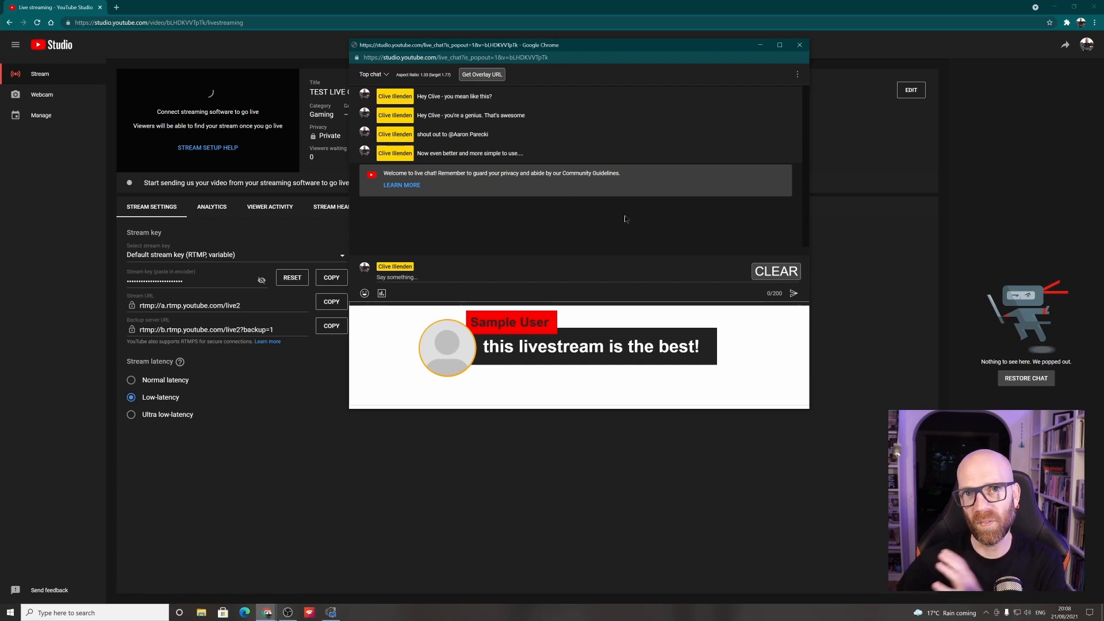
{"action": "mouse_move", "coordinate": [482, 198]}
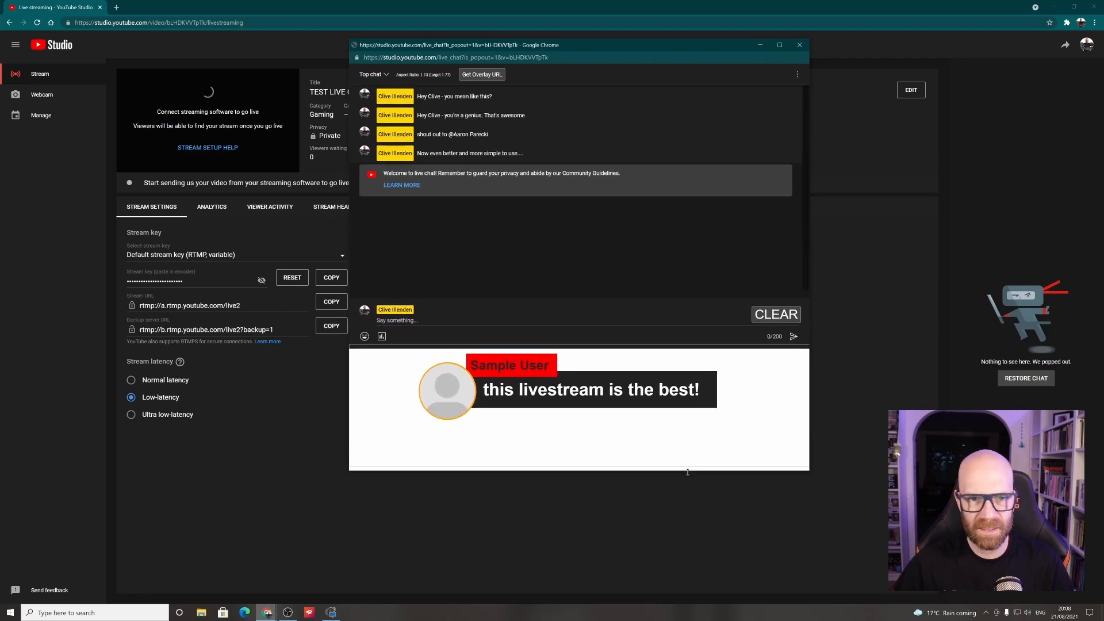
{"action": "left_click_drag", "start_coordinate": [556, 44], "coordinate": [580, 61]}
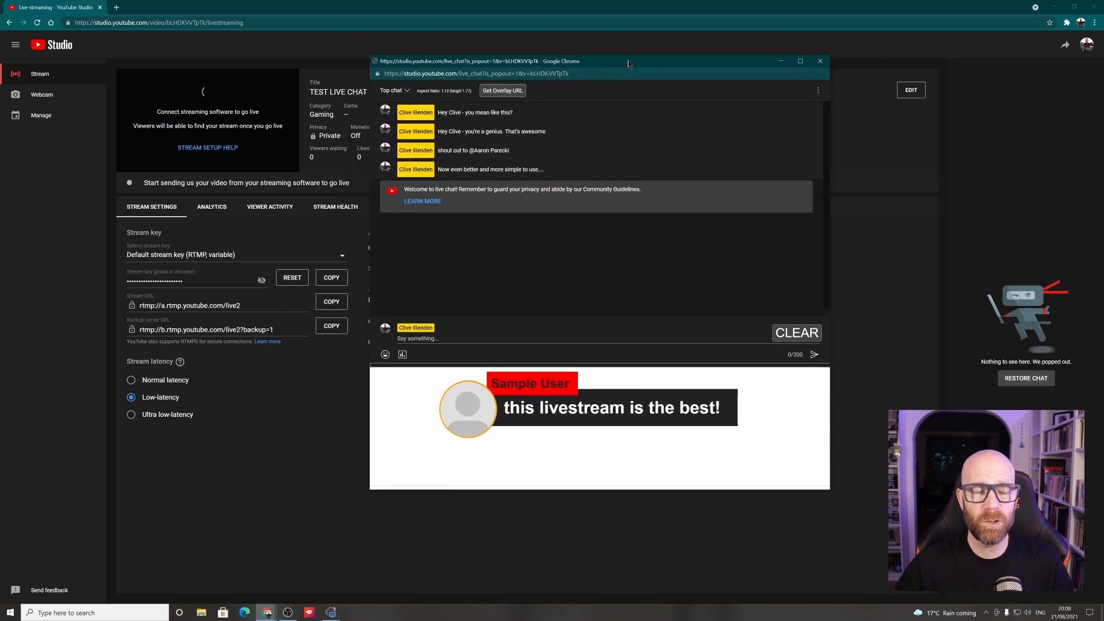
{"action": "left_click", "coordinate": [502, 90]}
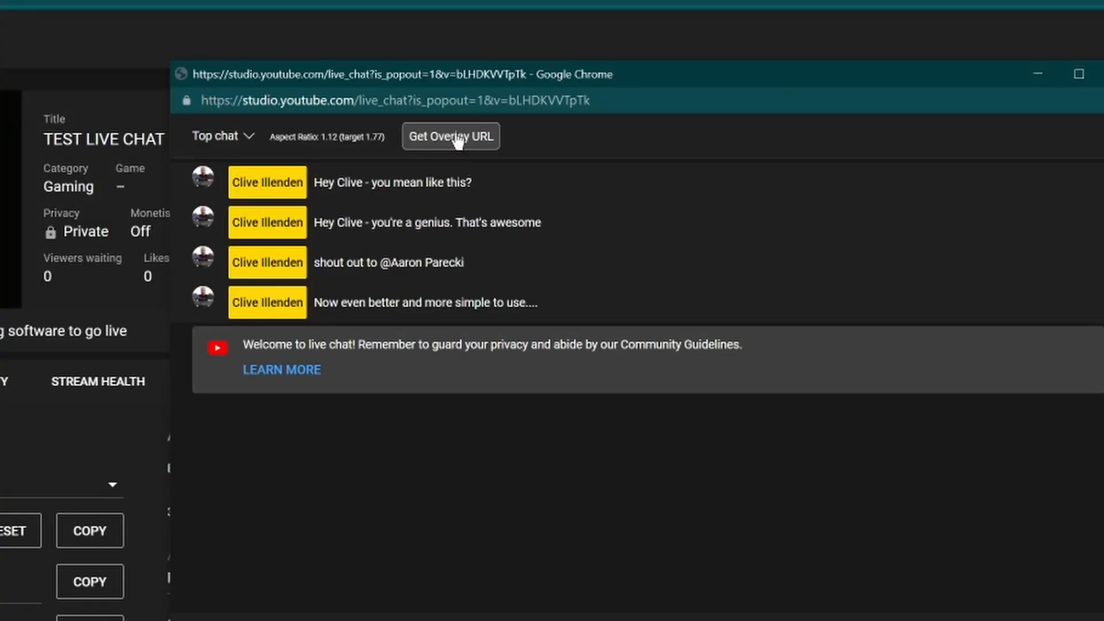
Generate the chat overlay URL and move the pop-out window across the screen
{"action": "left_click", "coordinate": [450, 136]}
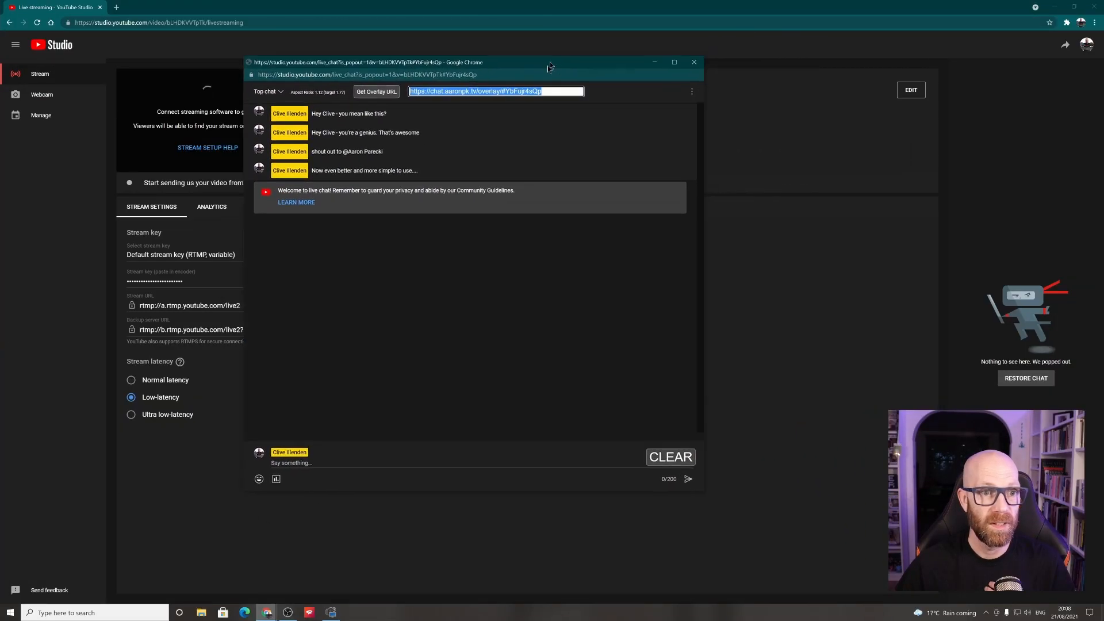
{"action": "left_click_drag", "start_coordinate": [549, 62], "coordinate": [533, 44]}
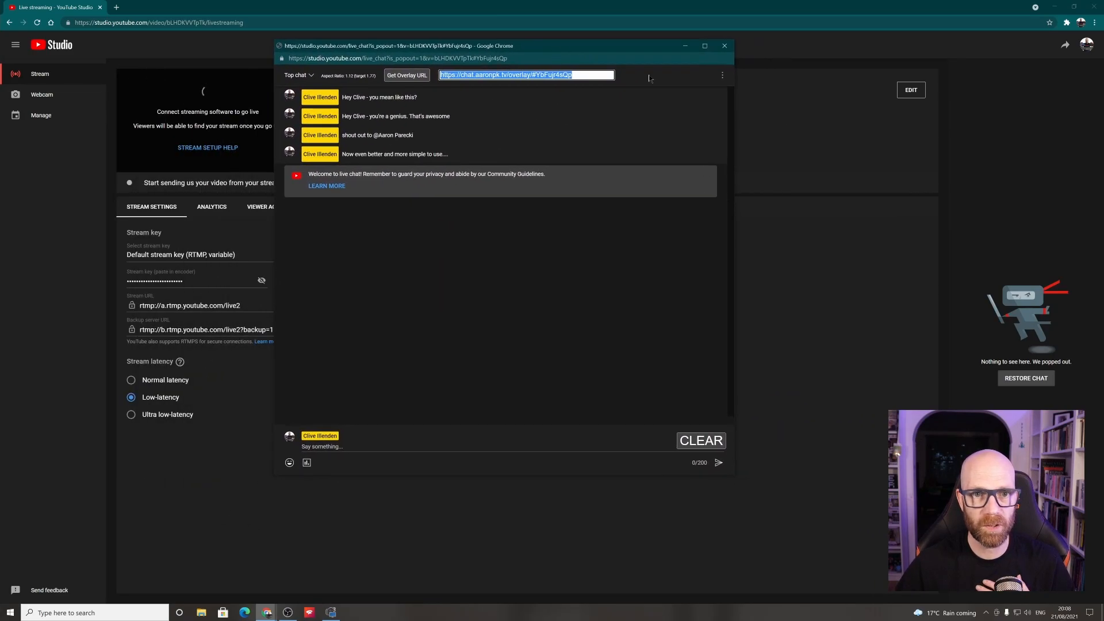
{"action": "left_click", "coordinate": [724, 46]}
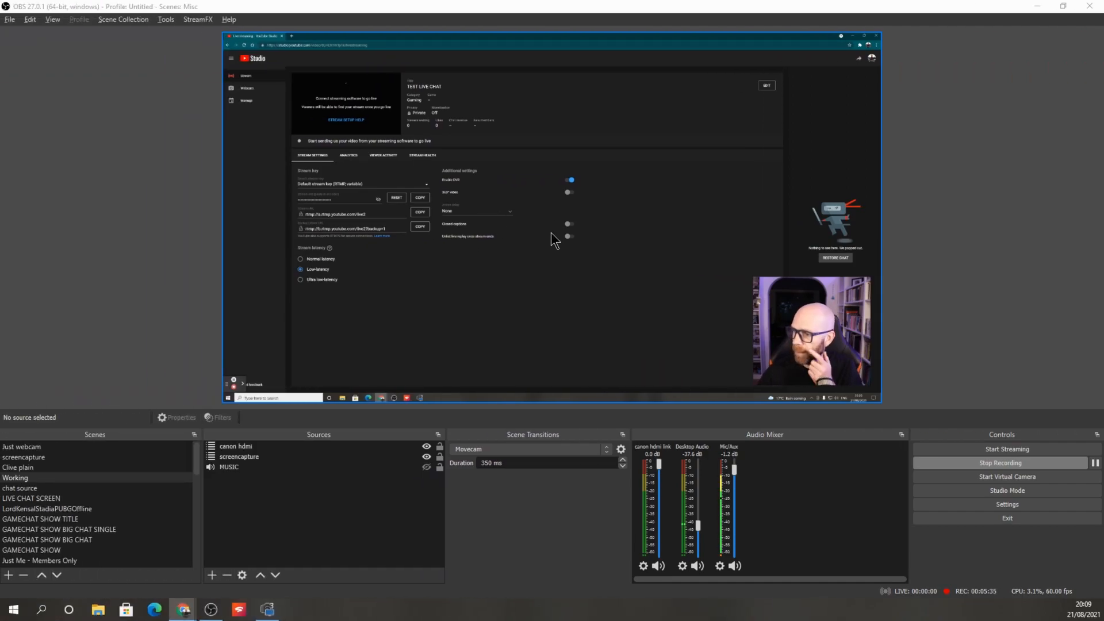
{"action": "mouse_move", "coordinate": [38, 397]}
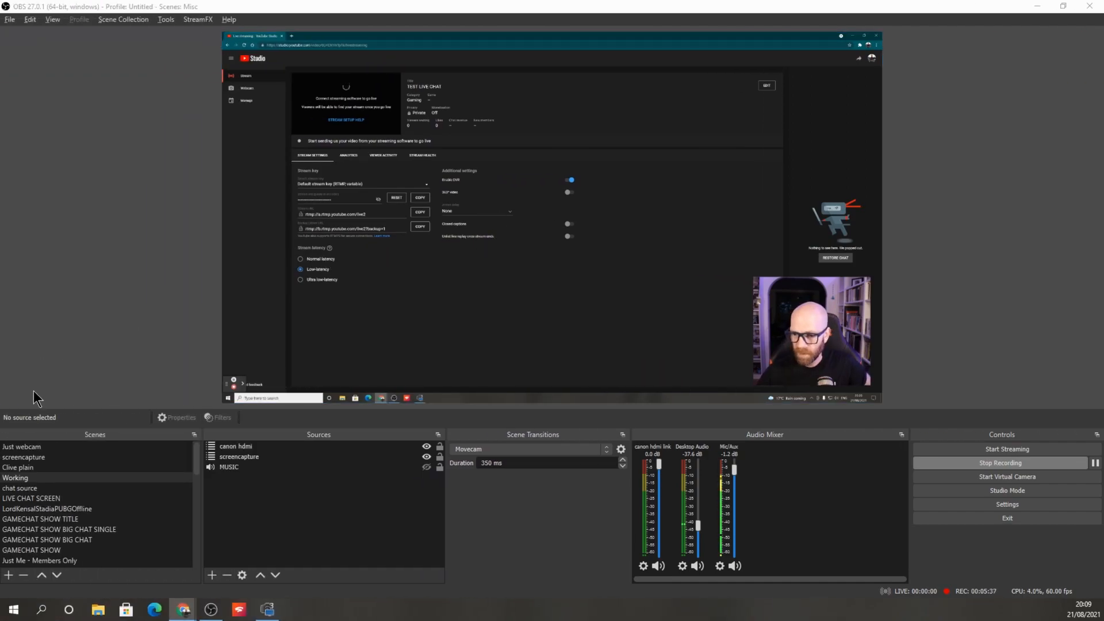
Add a new scene named 'Live Chat', then switch to the LIVE CHAT SCREEN scene
{"action": "left_click", "coordinate": [23, 457]}
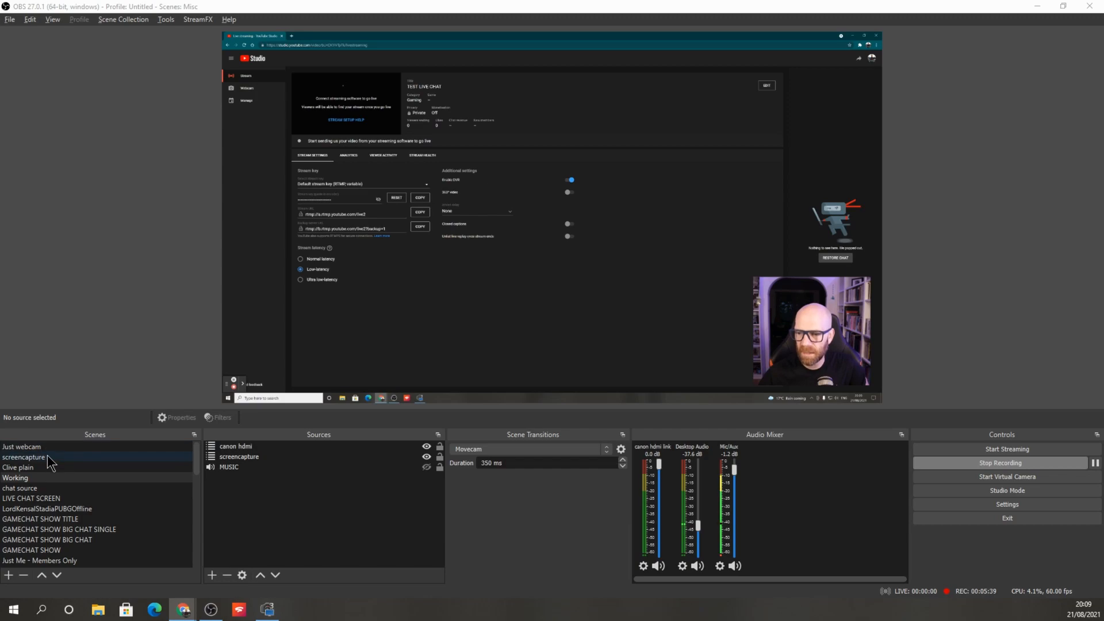
{"action": "left_click", "coordinate": [18, 467]}
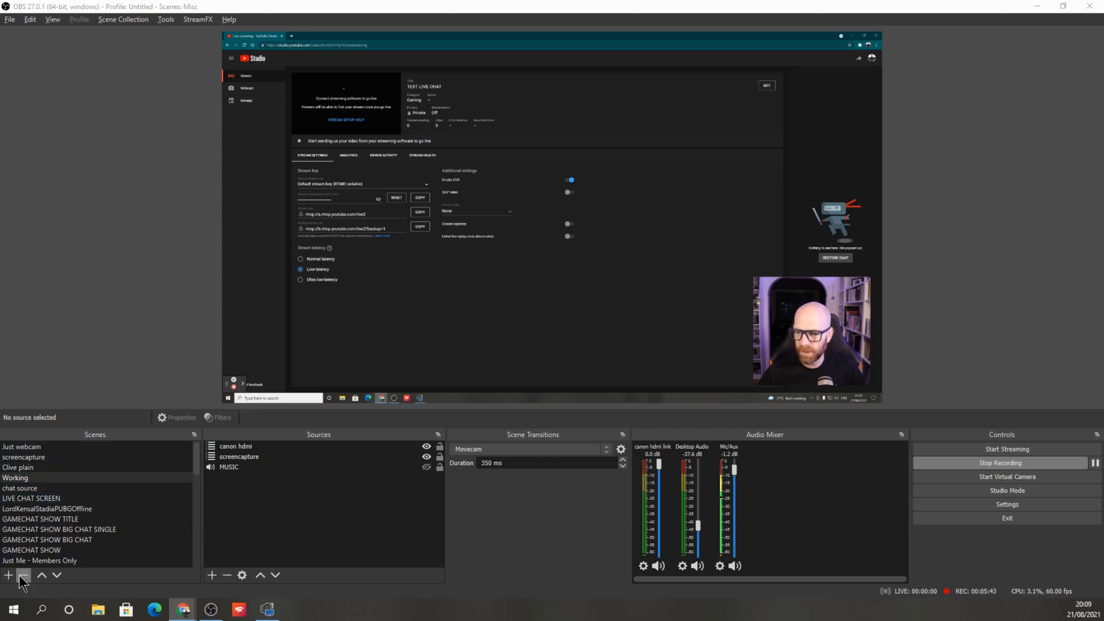
{"action": "left_click", "coordinate": [31, 499]}
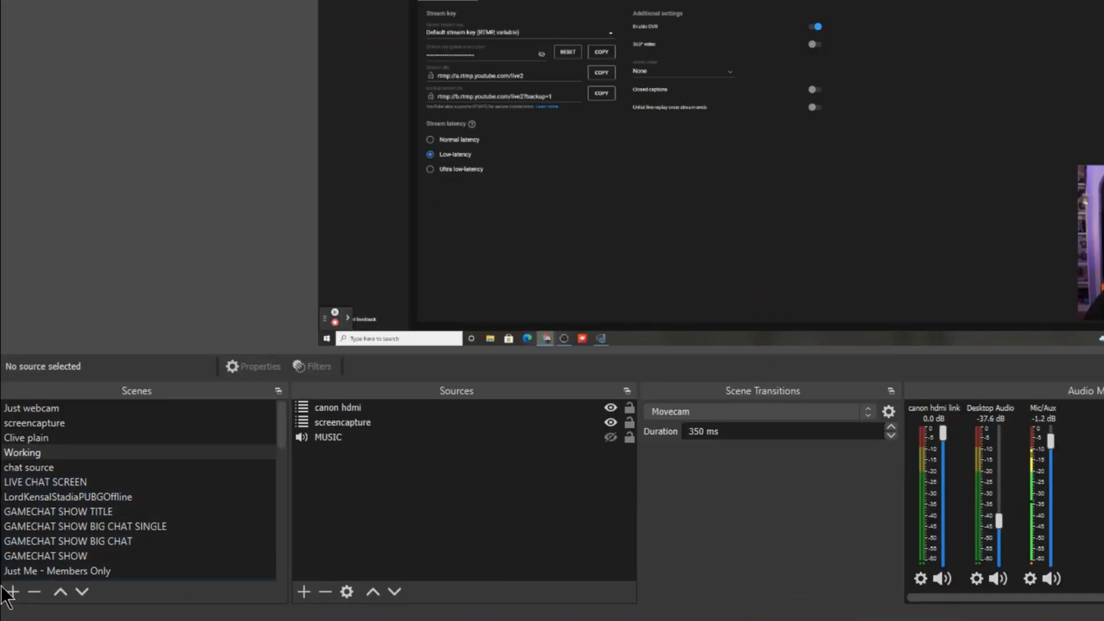
{"action": "left_click", "coordinate": [11, 591]}
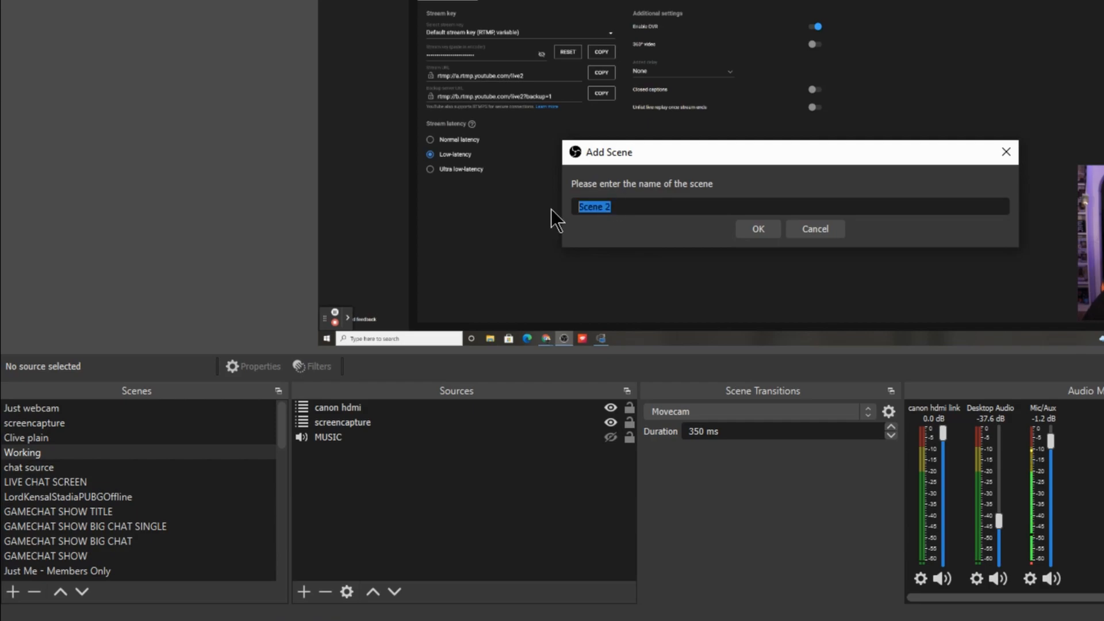
{"action": "type", "text": "Live Chat Overlay"}
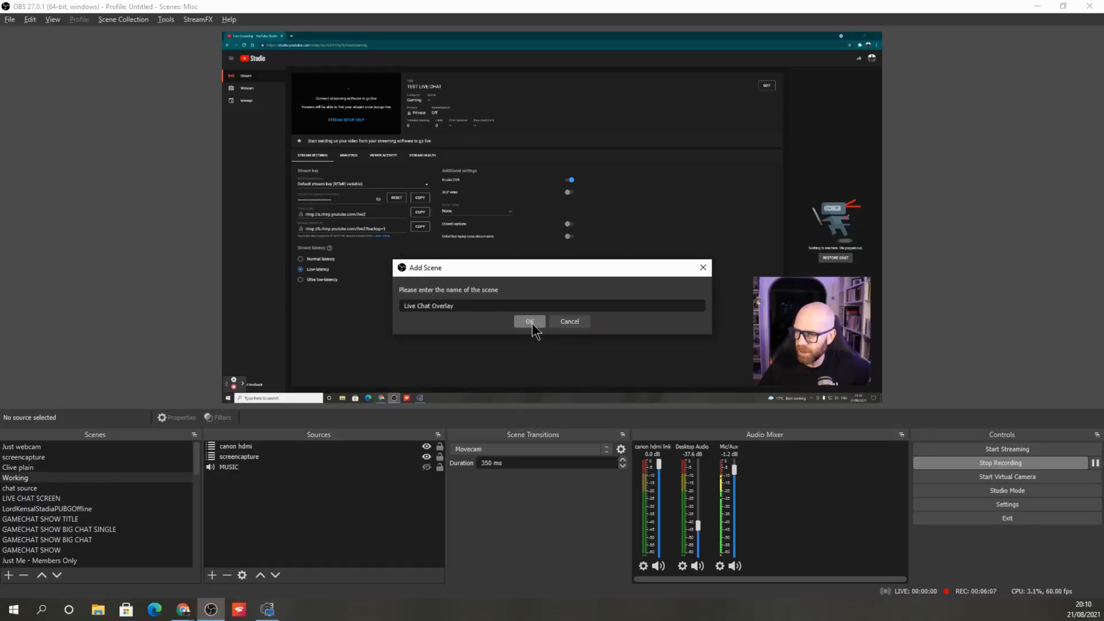
{"action": "left_click", "coordinate": [529, 321]}
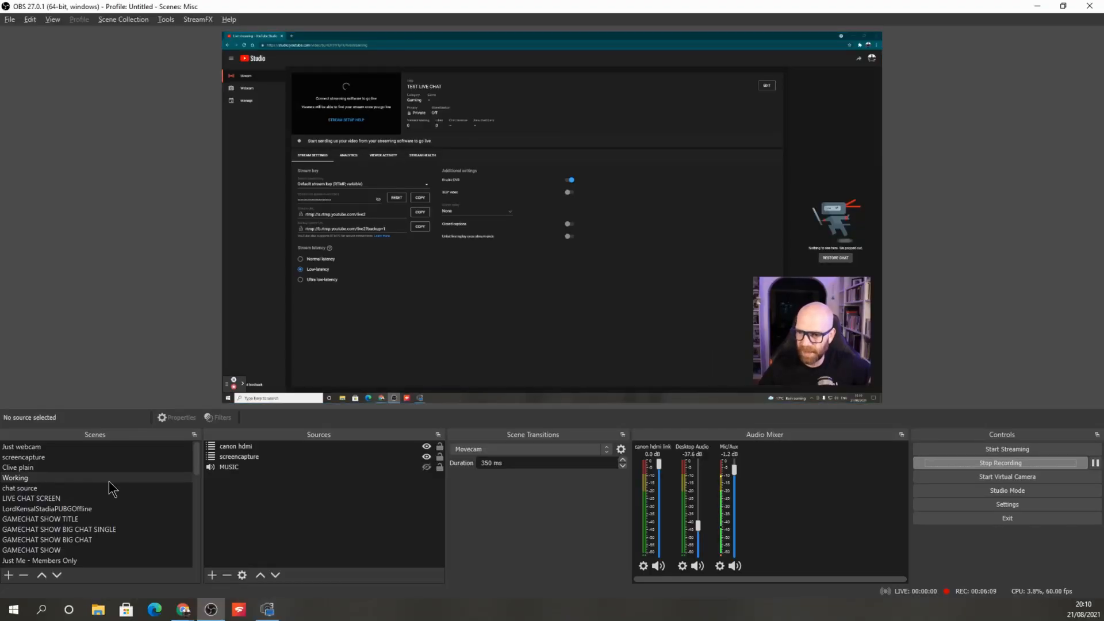
{"action": "left_click", "coordinate": [31, 498]}
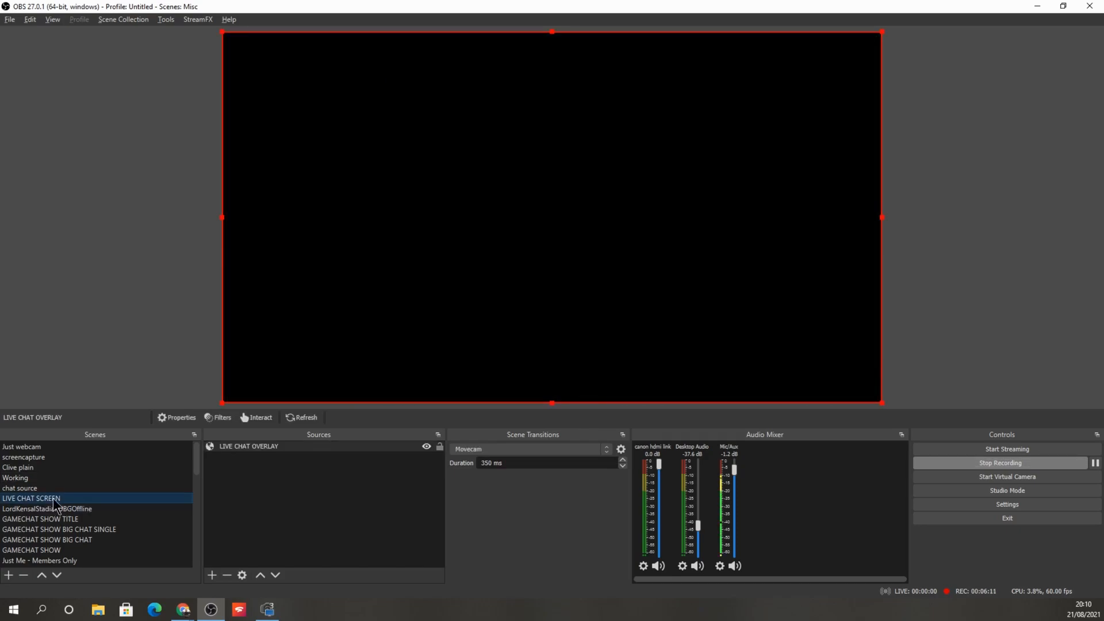
Remove the LIVE CHAT OVERLAY source from the scene
{"action": "right_click", "coordinate": [248, 446]}
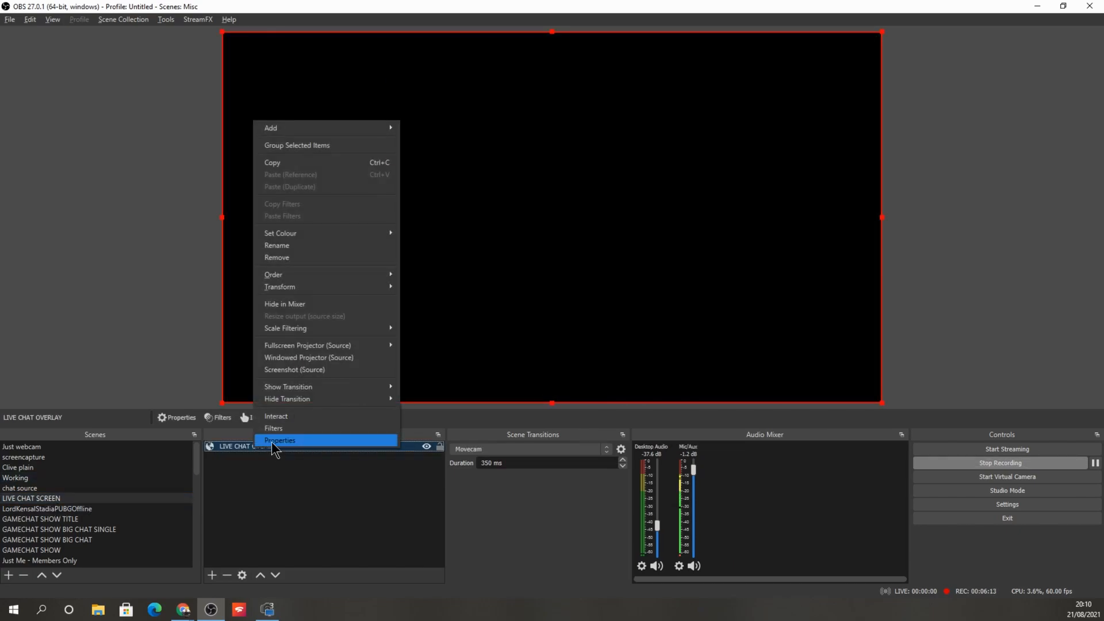
{"action": "left_click", "coordinate": [276, 257]}
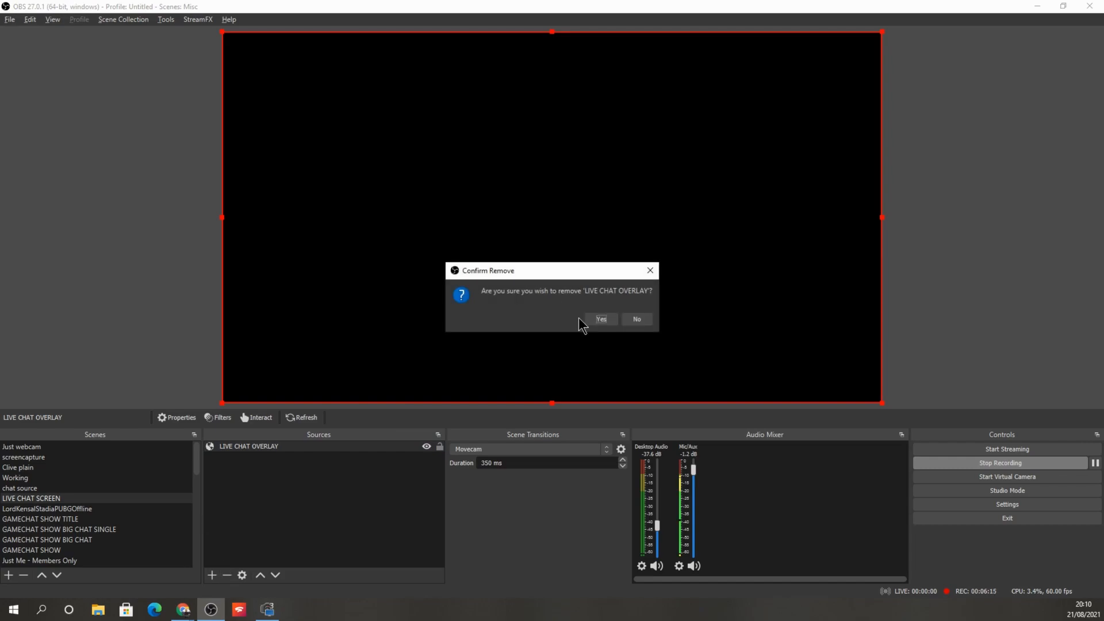
{"action": "left_click", "coordinate": [600, 320]}
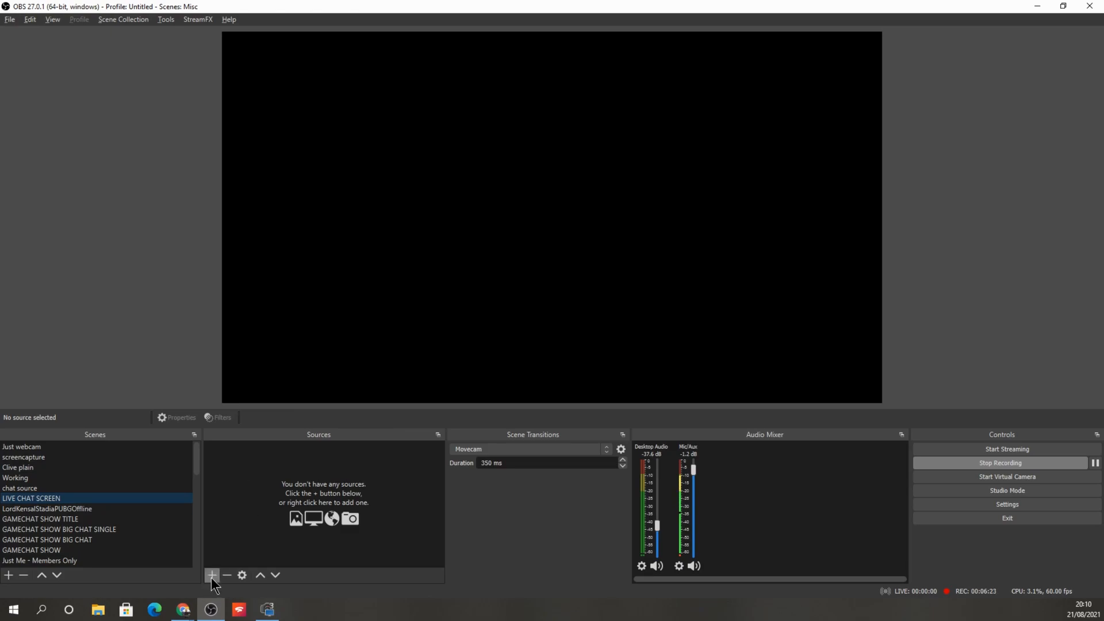
Add a Browser source, renaming it LIVE CHAT HIGHLIGHT after the first name clashes
{"action": "left_click", "coordinate": [212, 575]}
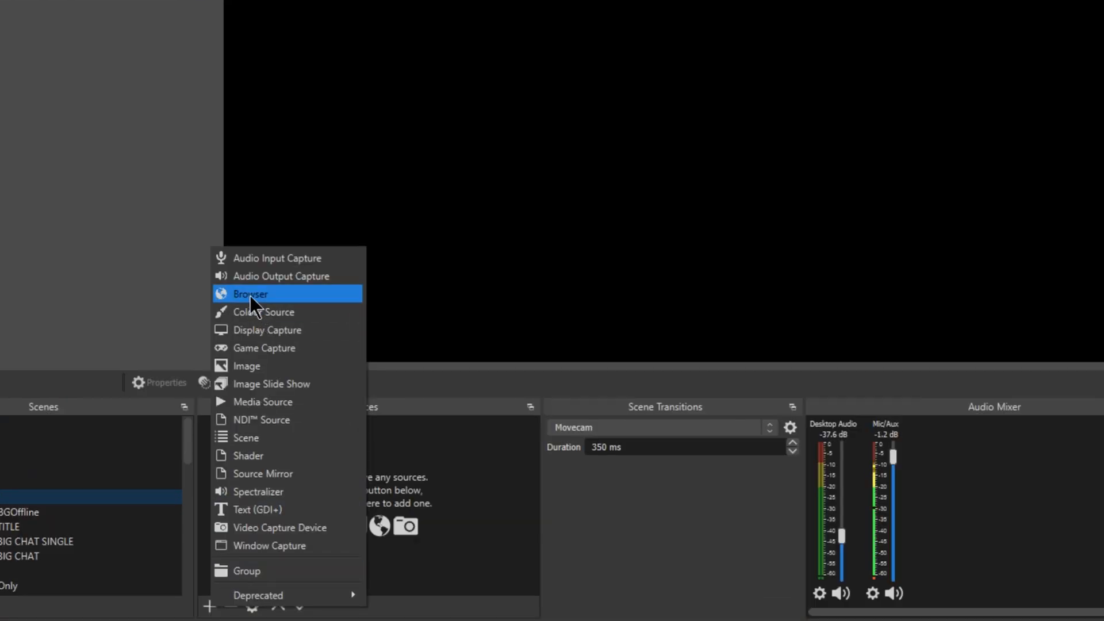
{"action": "left_click", "coordinate": [250, 294]}
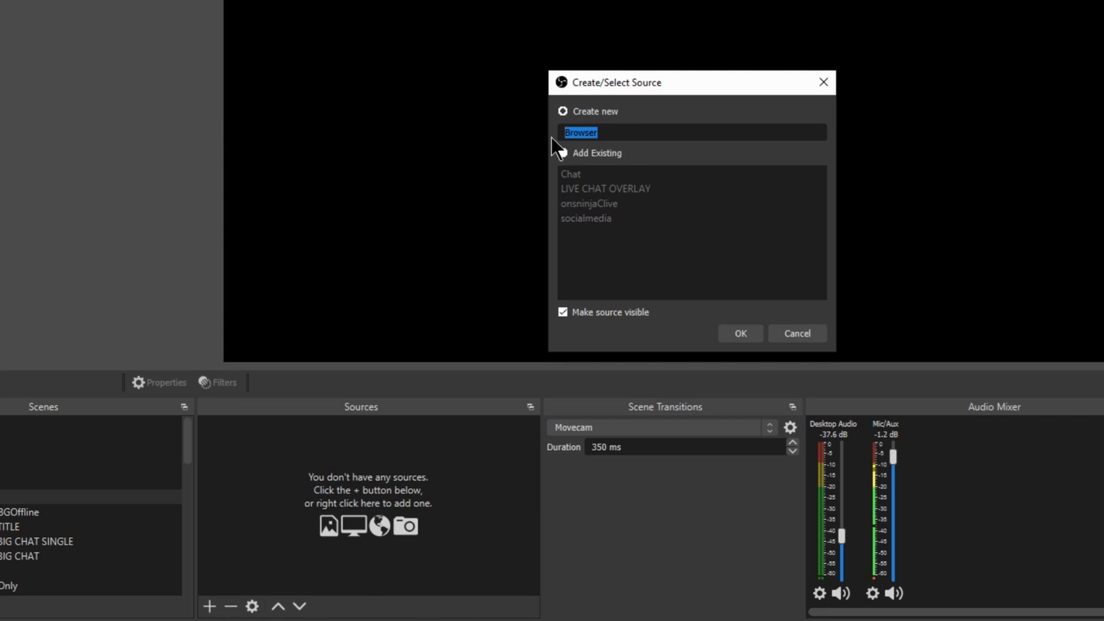
{"action": "type", "text": "LIV"}
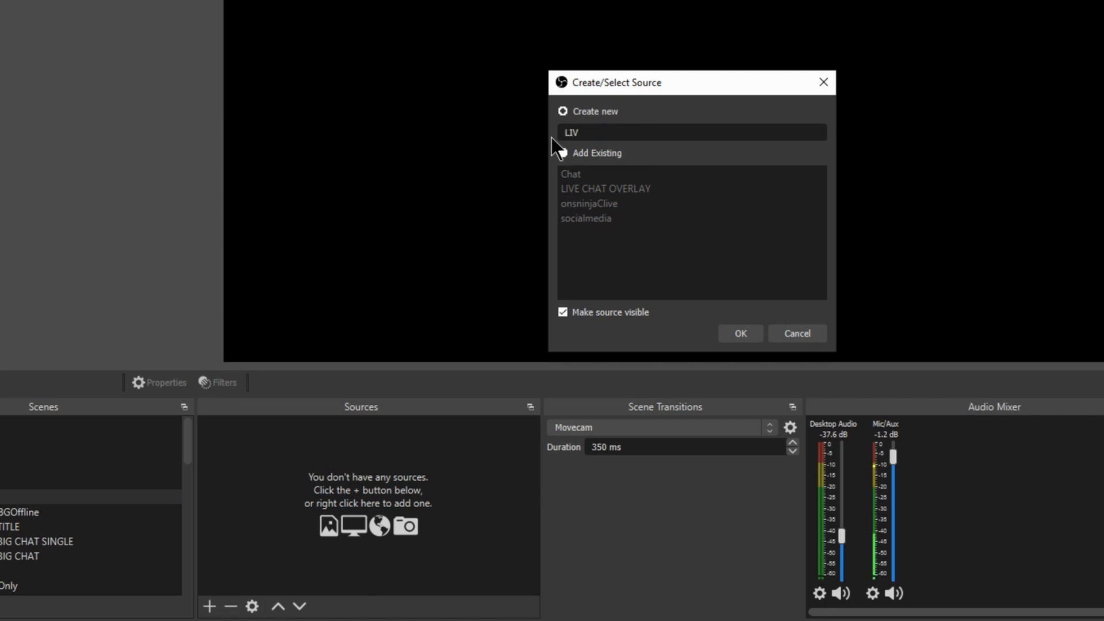
{"action": "type", "text": "LIVE CHAT"}
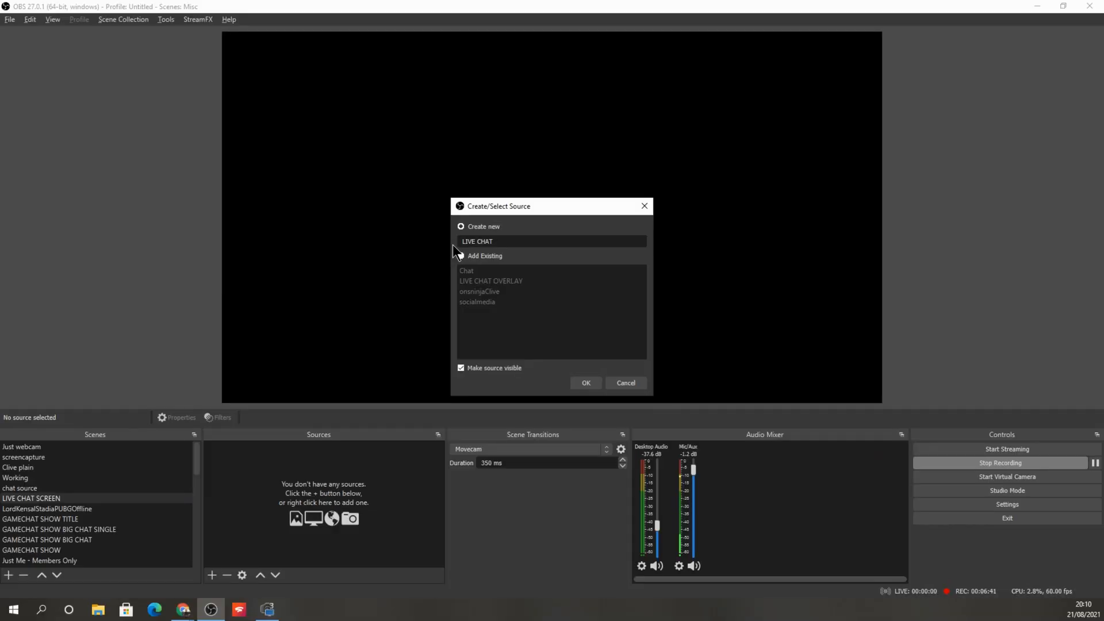
{"action": "left_click", "coordinate": [586, 382]}
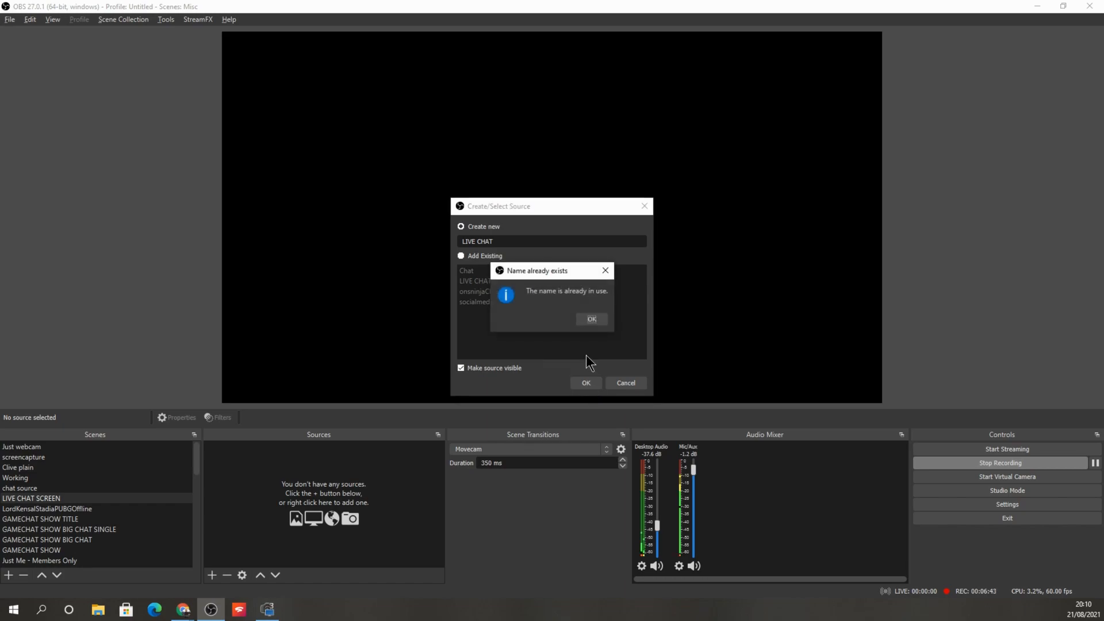
{"action": "left_click", "coordinate": [590, 319]}
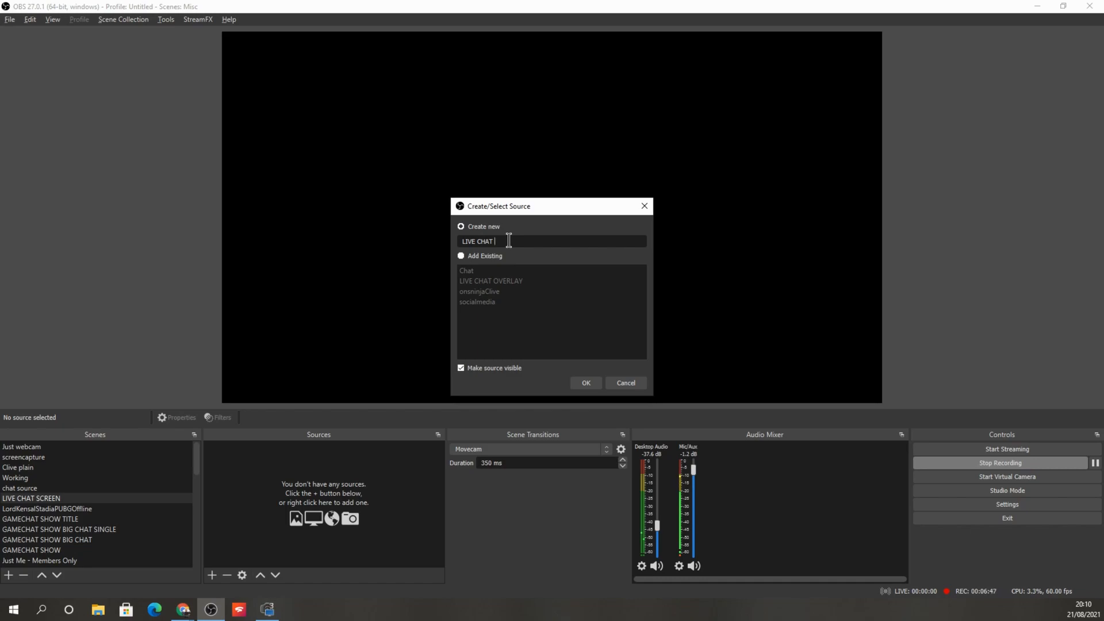
{"action": "type", "text": "HIGHLIG"}
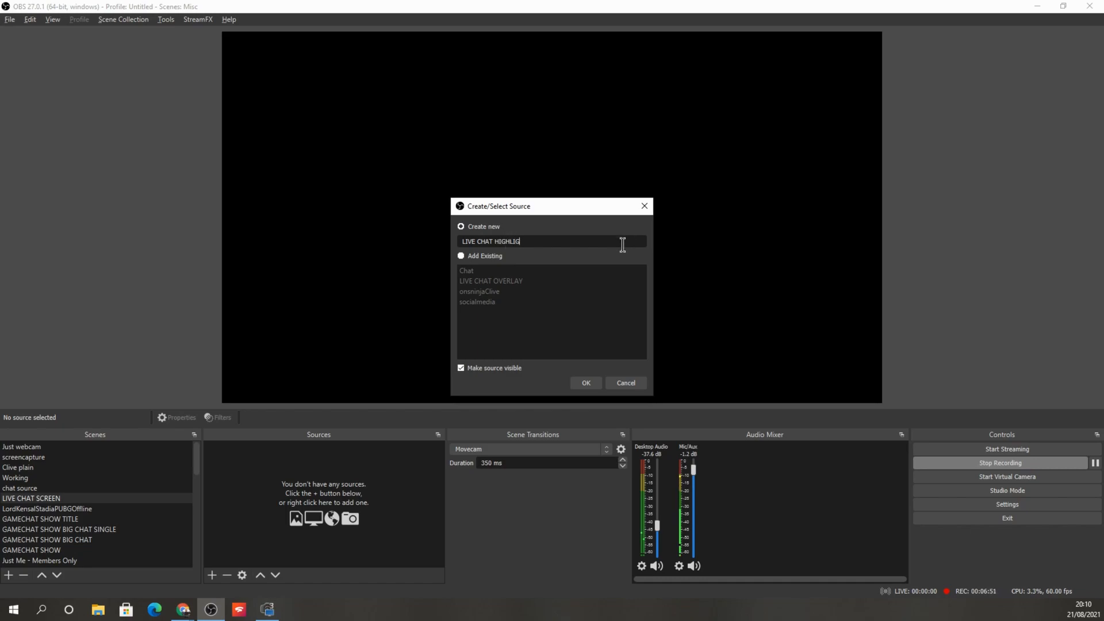
{"action": "type", "text": "HT"}
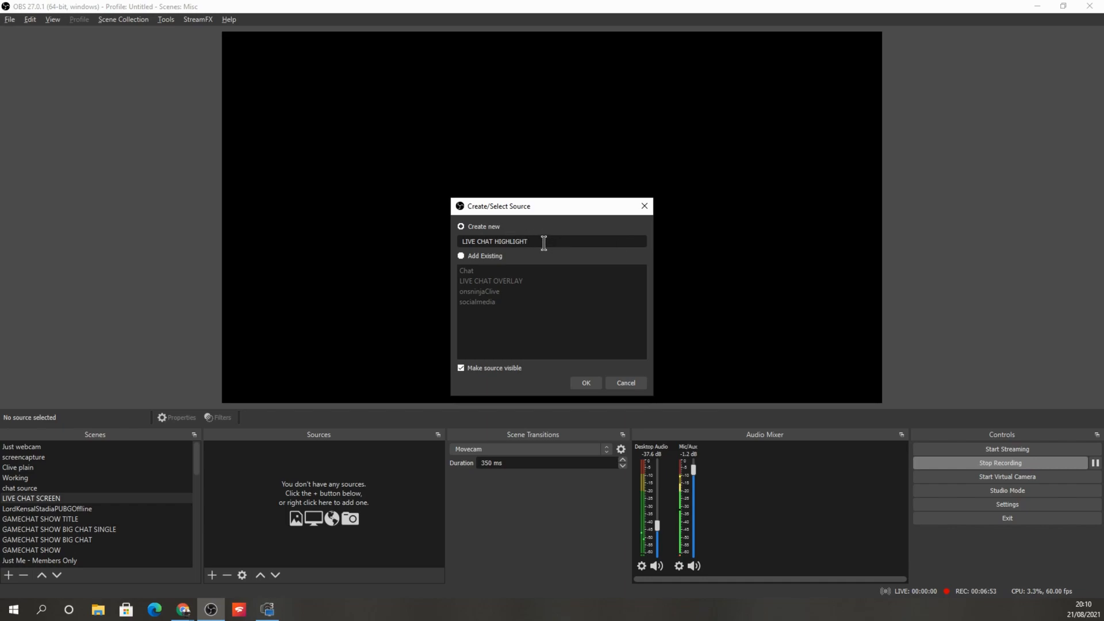
{"action": "mouse_move", "coordinate": [545, 345]}
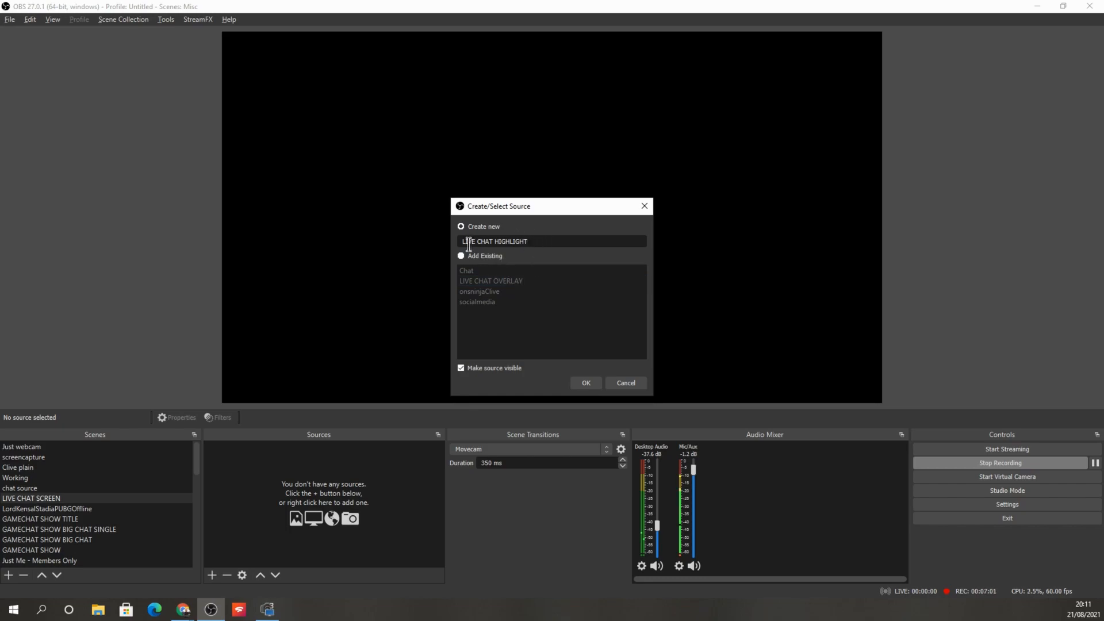
{"action": "left_click", "coordinate": [585, 382]}
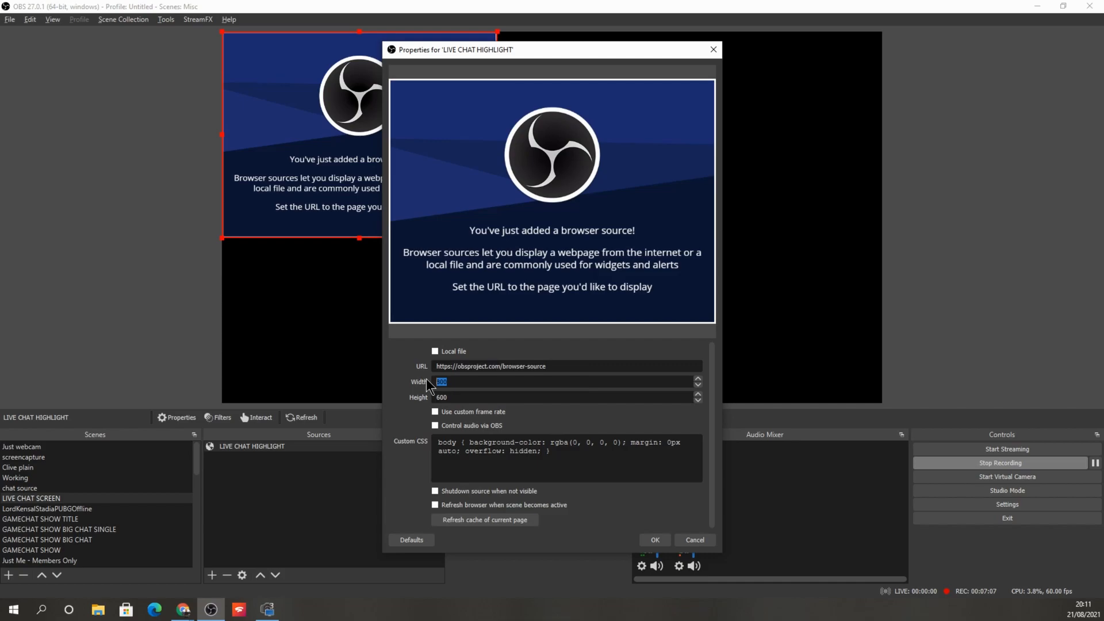
{"action": "type", "text": "1920"}
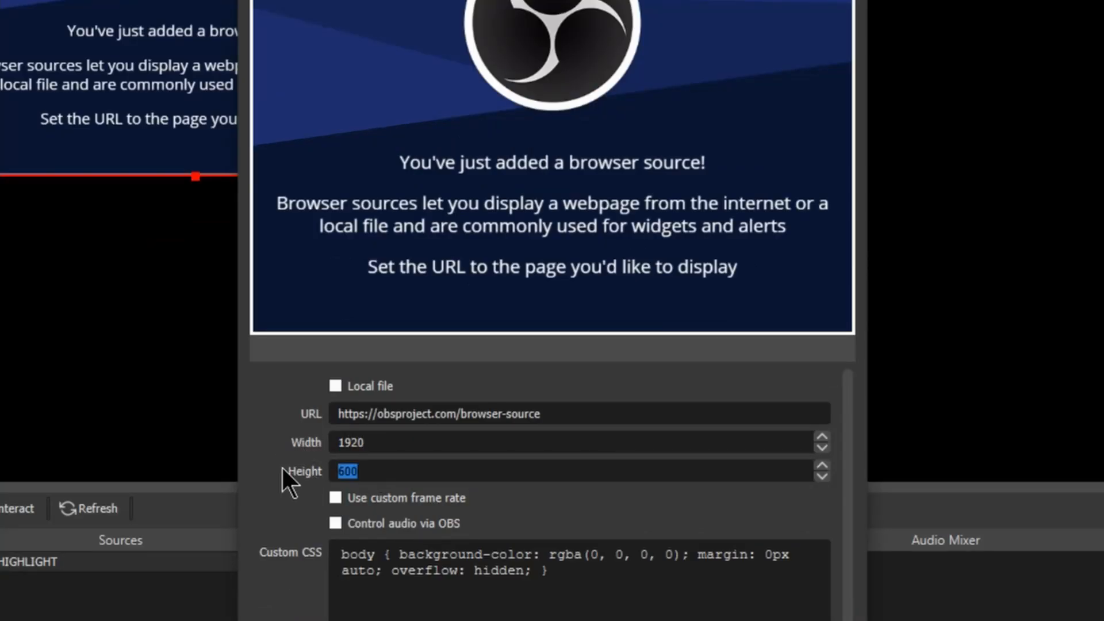
{"action": "type", "text": "1080"}
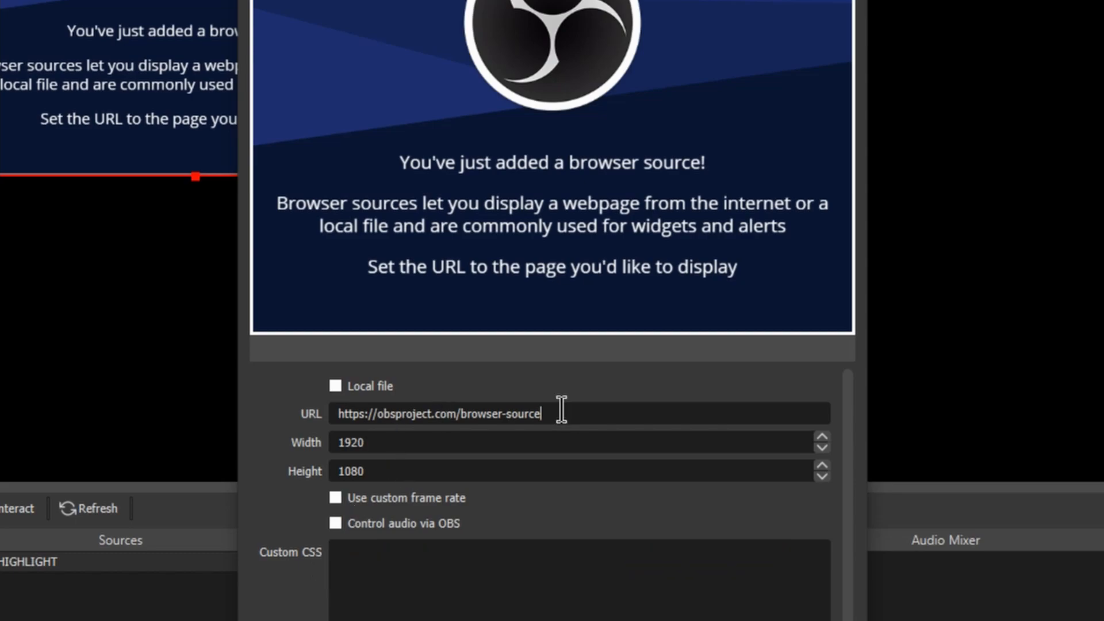
{"action": "triple_click", "coordinate": [438, 413]}
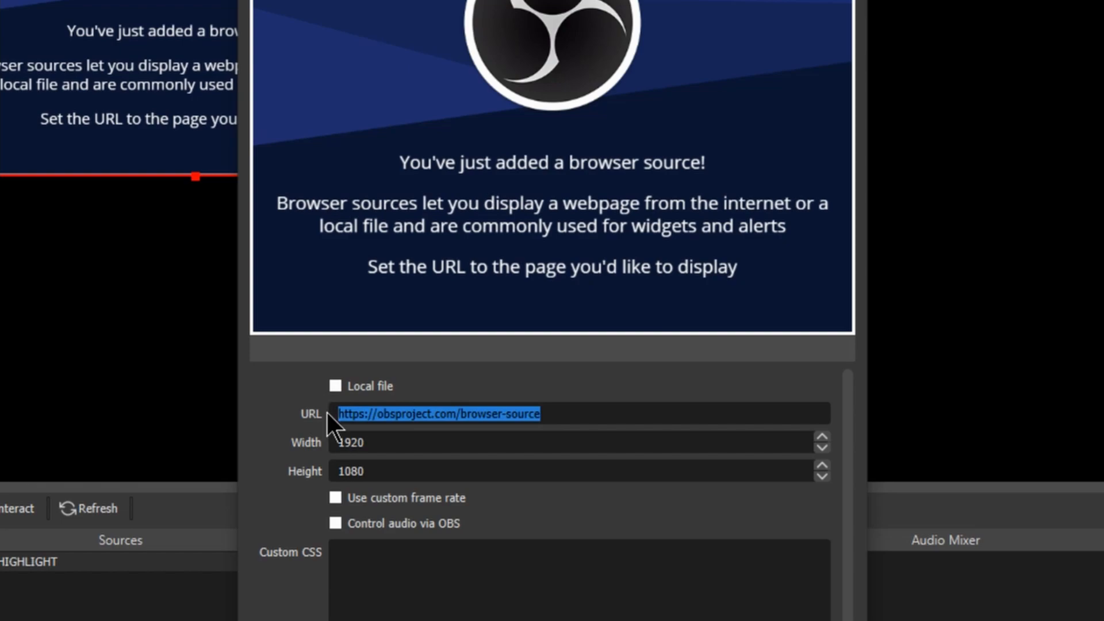
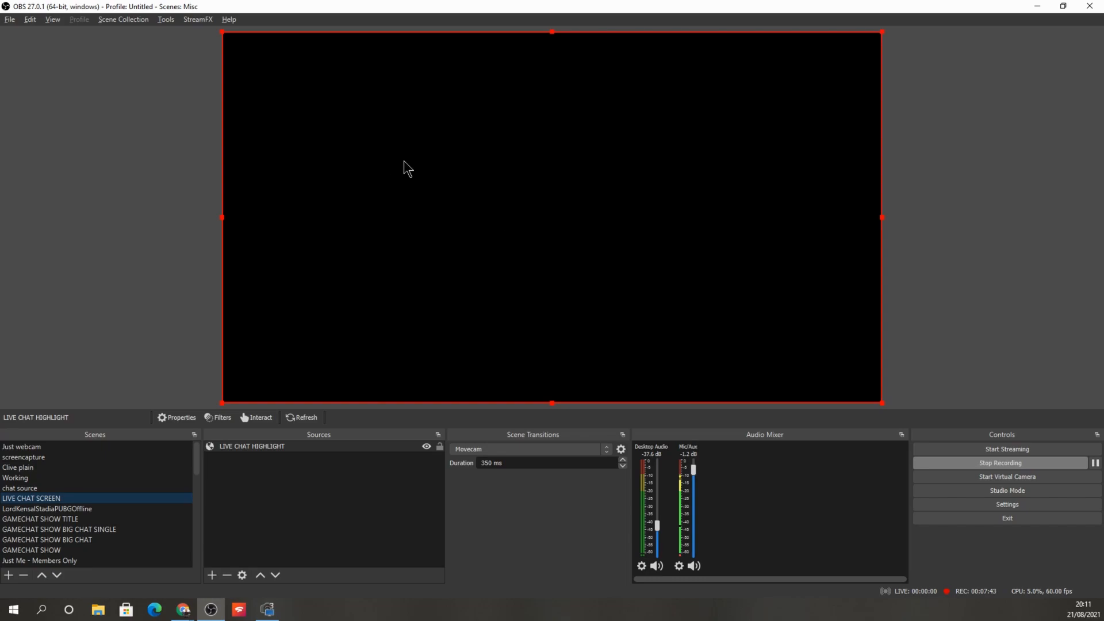
{"action": "mouse_move", "coordinate": [443, 223]}
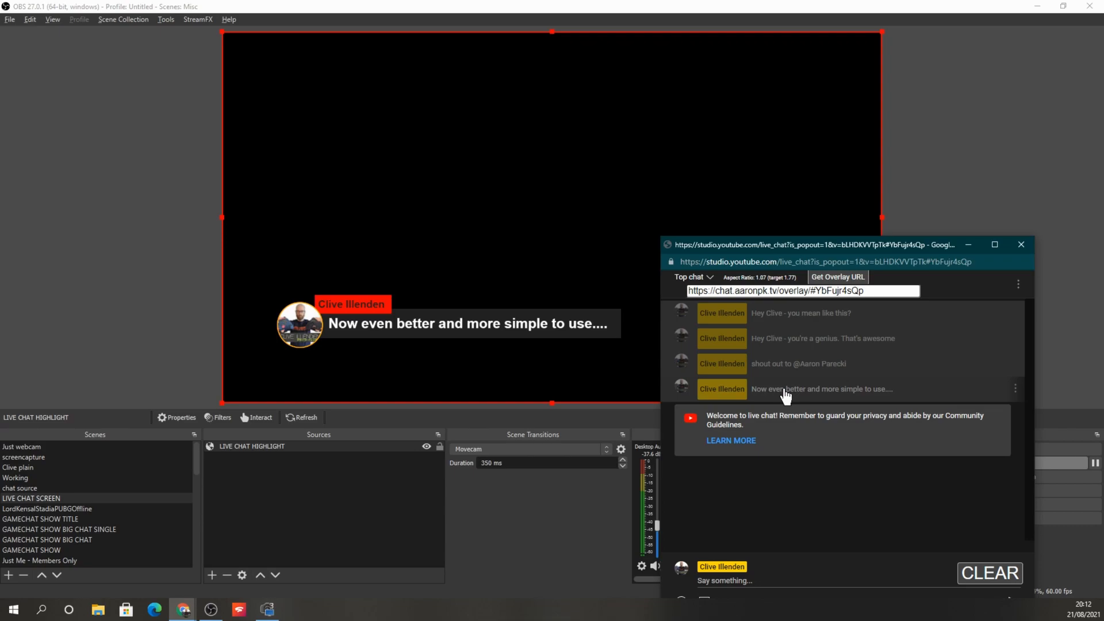
{"action": "mouse_move", "coordinate": [780, 373]}
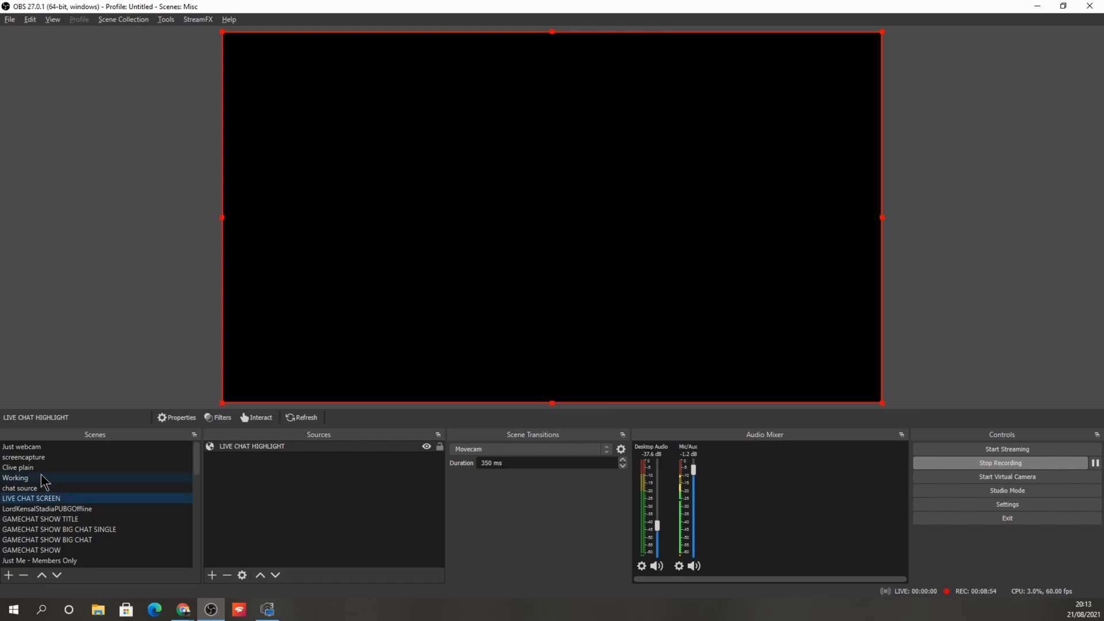
Add the existing LIVE CHAT SCREEN scene as a source in the Clive plain scene
{"action": "left_click", "coordinate": [18, 467]}
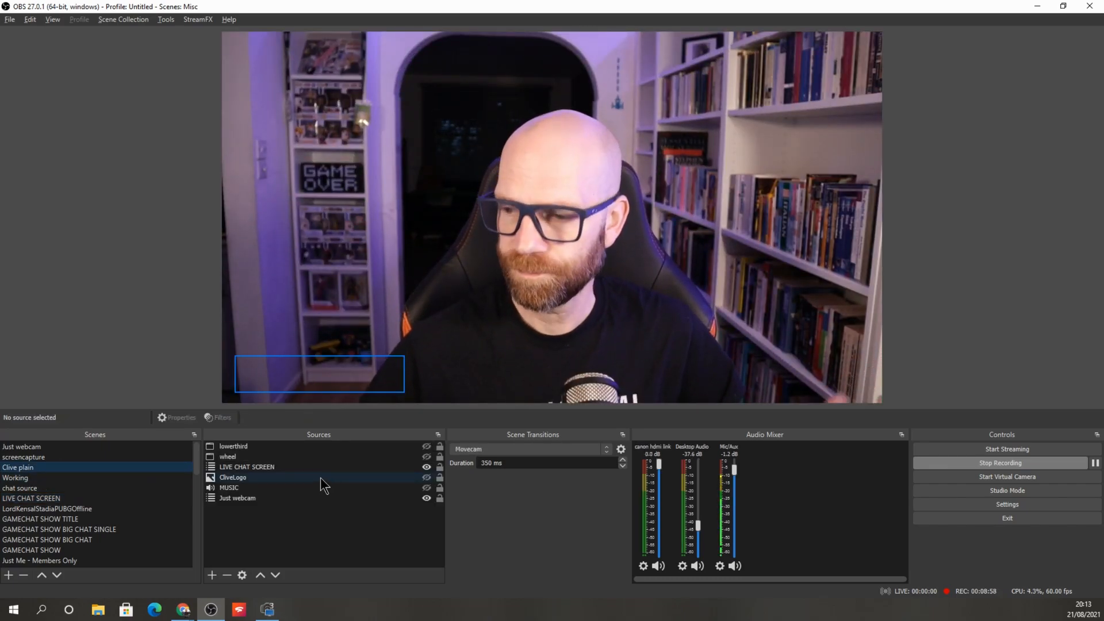
{"action": "left_click", "coordinate": [246, 467]}
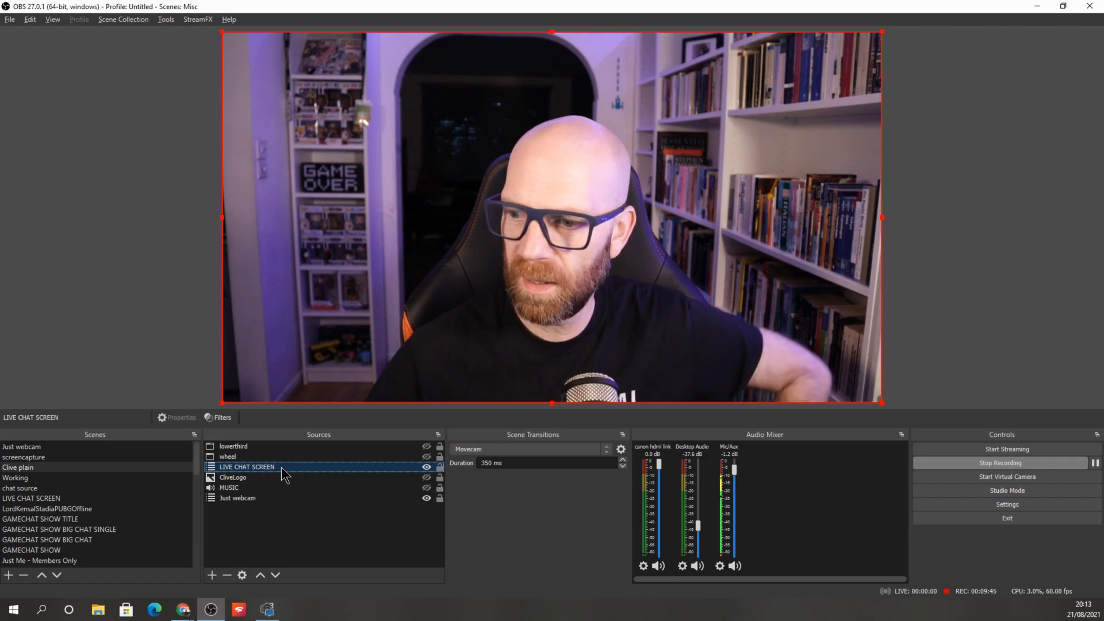
{"action": "right_click", "coordinate": [246, 467]}
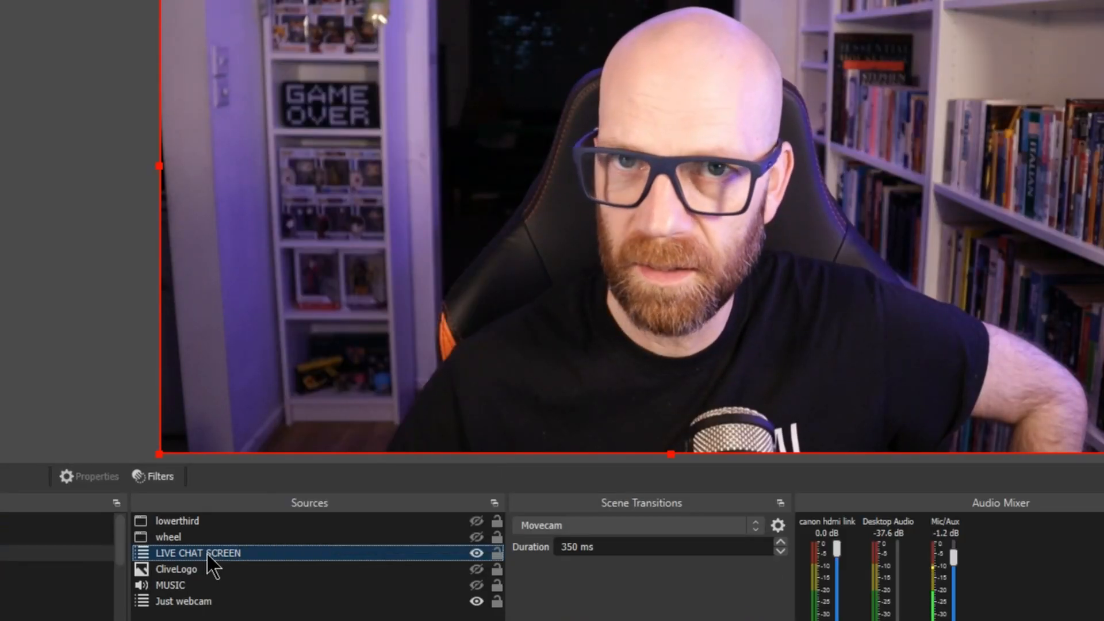
{"action": "right_click", "coordinate": [198, 553]}
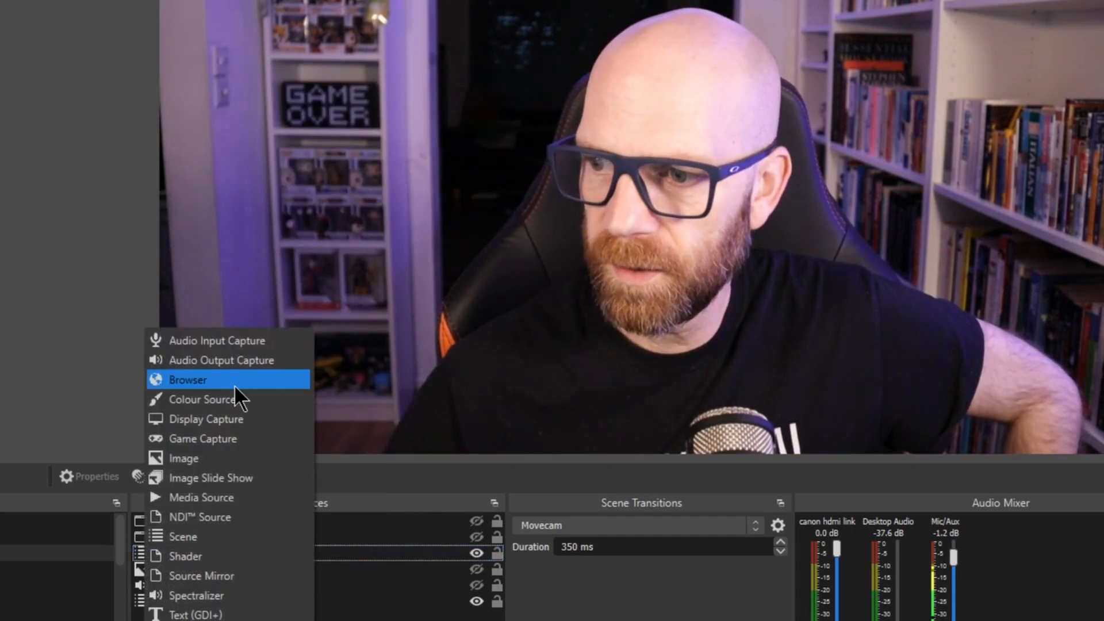
{"action": "left_click", "coordinate": [186, 380]}
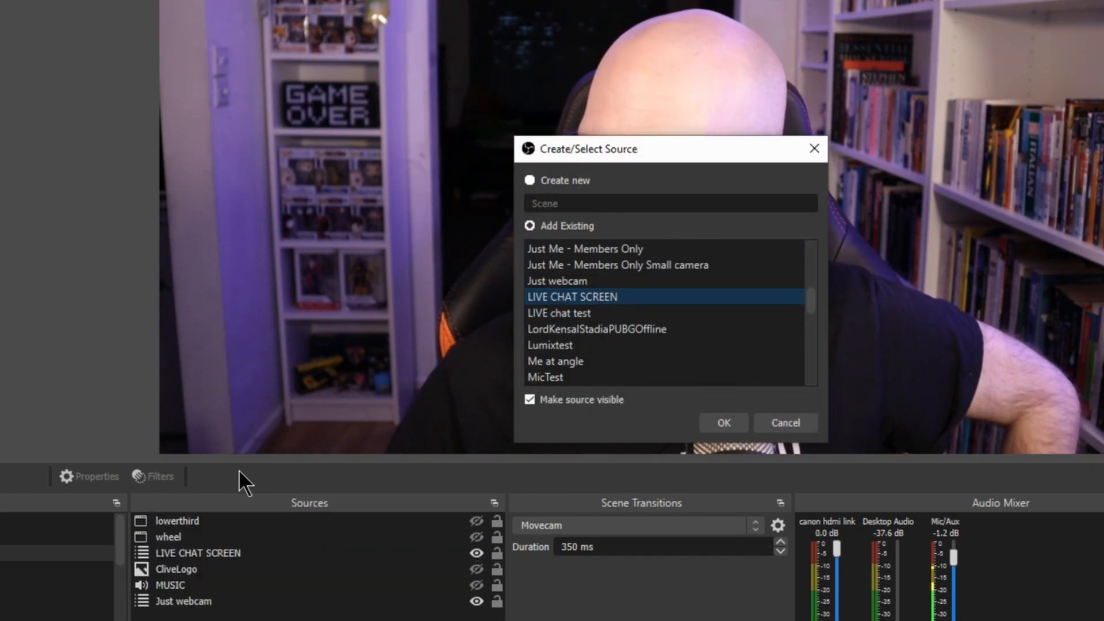
{"action": "left_click", "coordinate": [723, 423]}
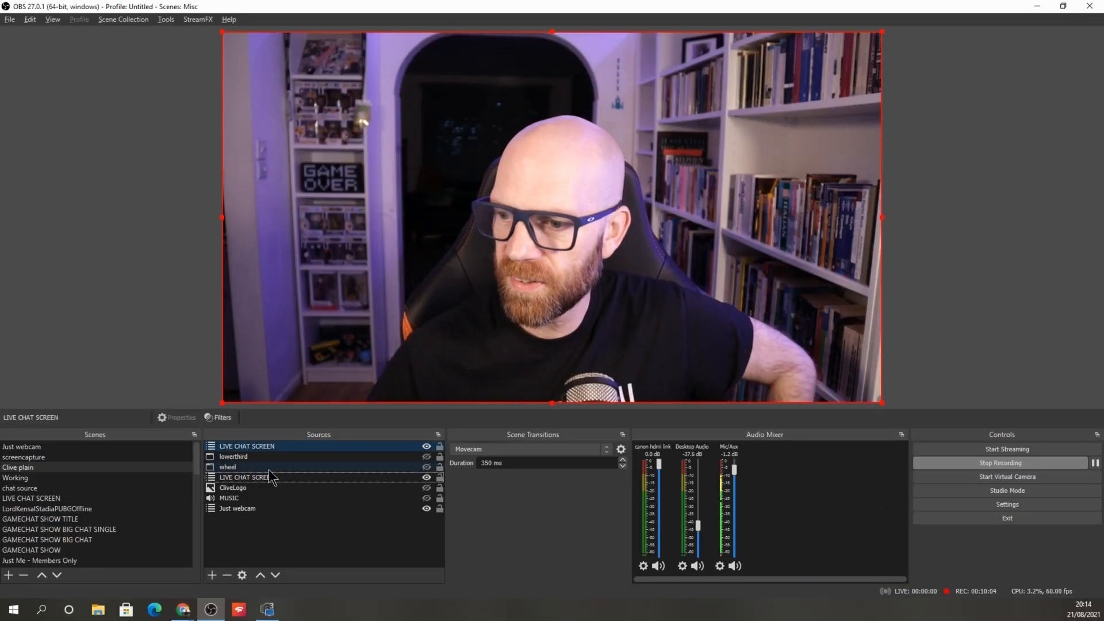
{"action": "right_click", "coordinate": [227, 467]}
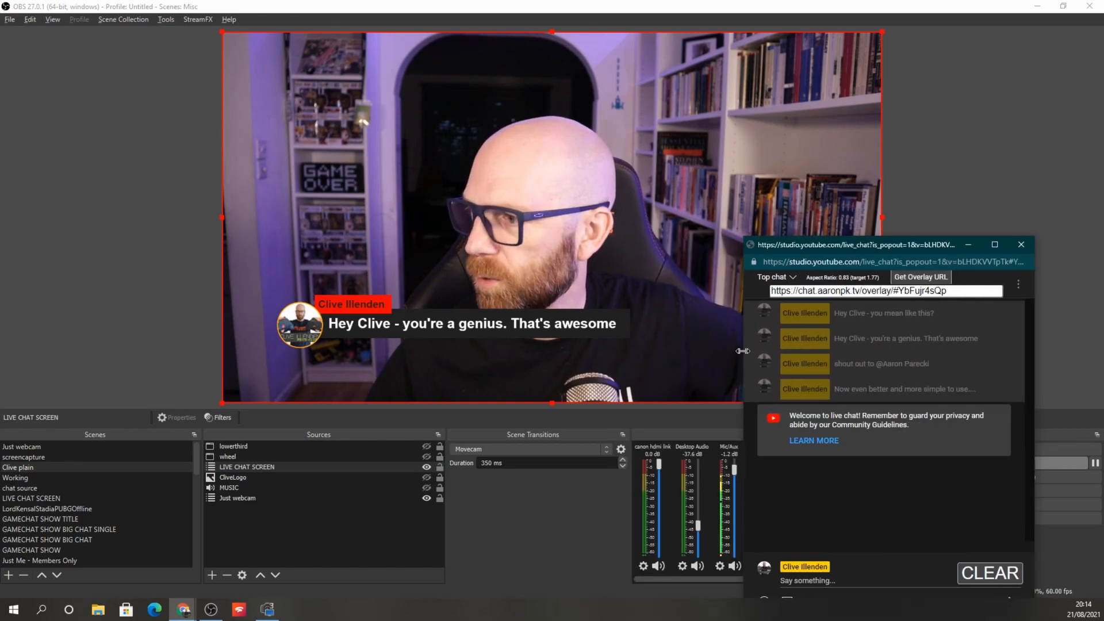
Drag the chat popout off the webcam preview, then minimize it
{"action": "left_click_drag", "start_coordinate": [743, 350], "coordinate": [845, 347]}
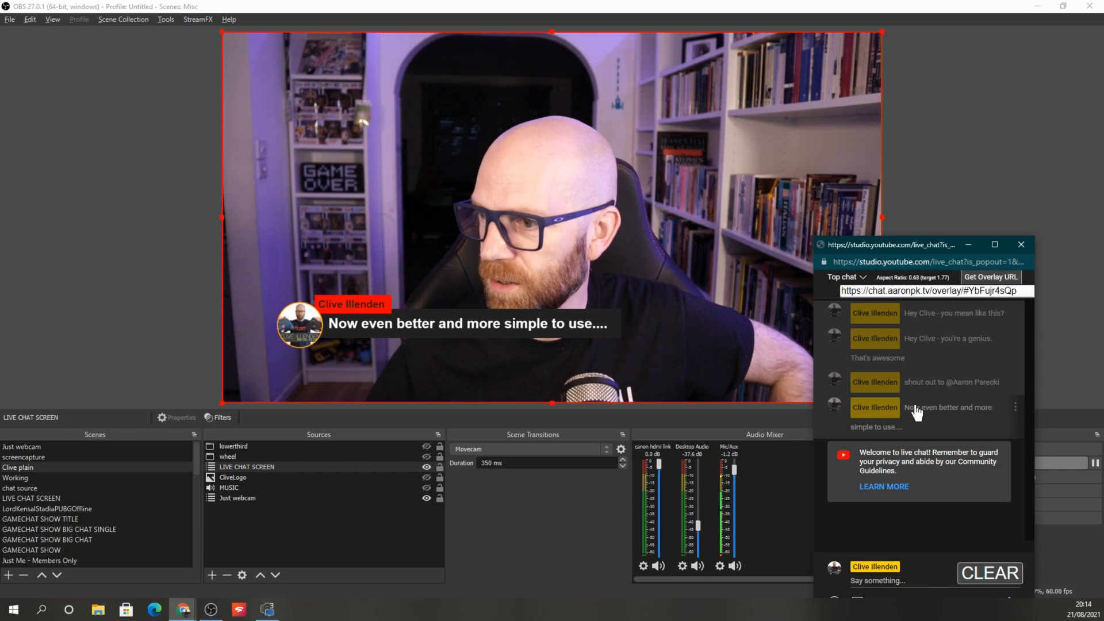
{"action": "mouse_move", "coordinate": [735, 351]}
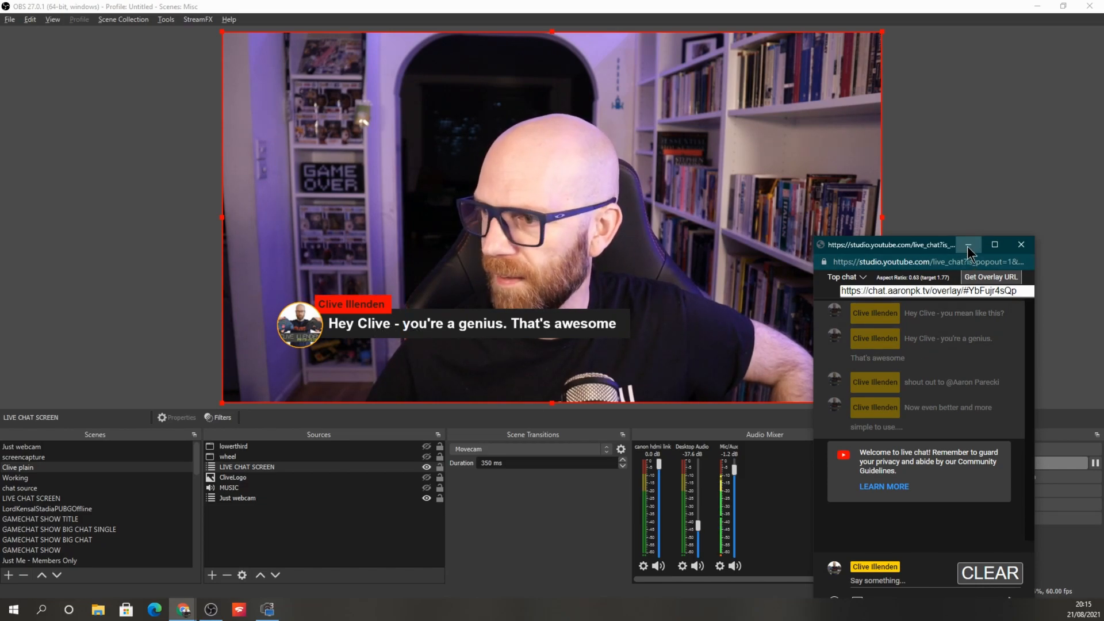
{"action": "left_click", "coordinate": [968, 244]}
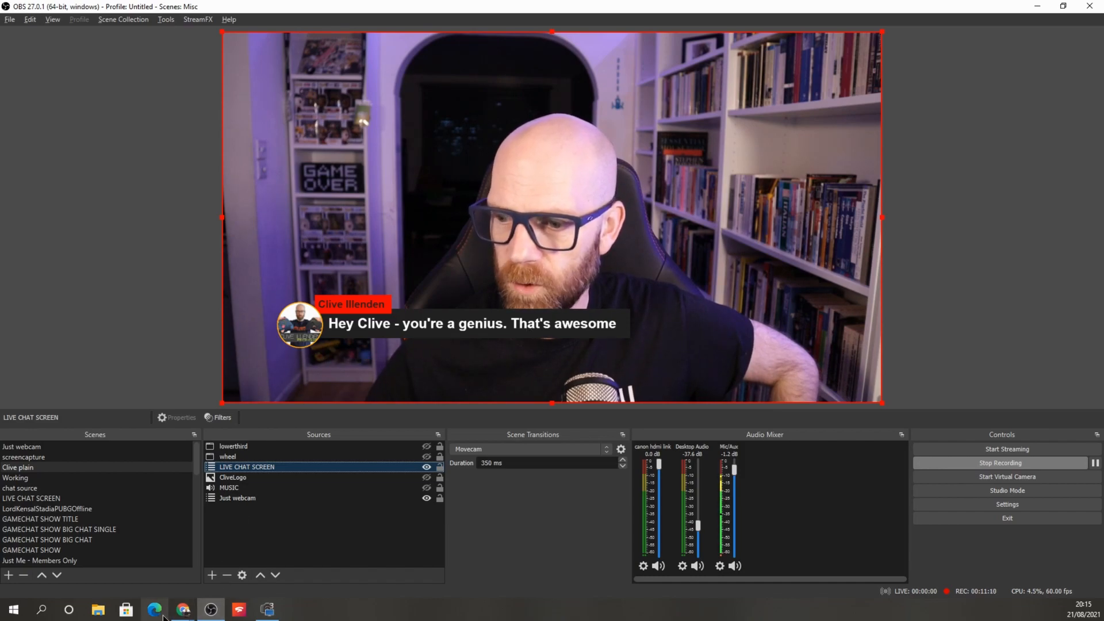
Switch from OBS Studio to Google Chrome via the taskbar
{"action": "left_click", "coordinate": [182, 609]}
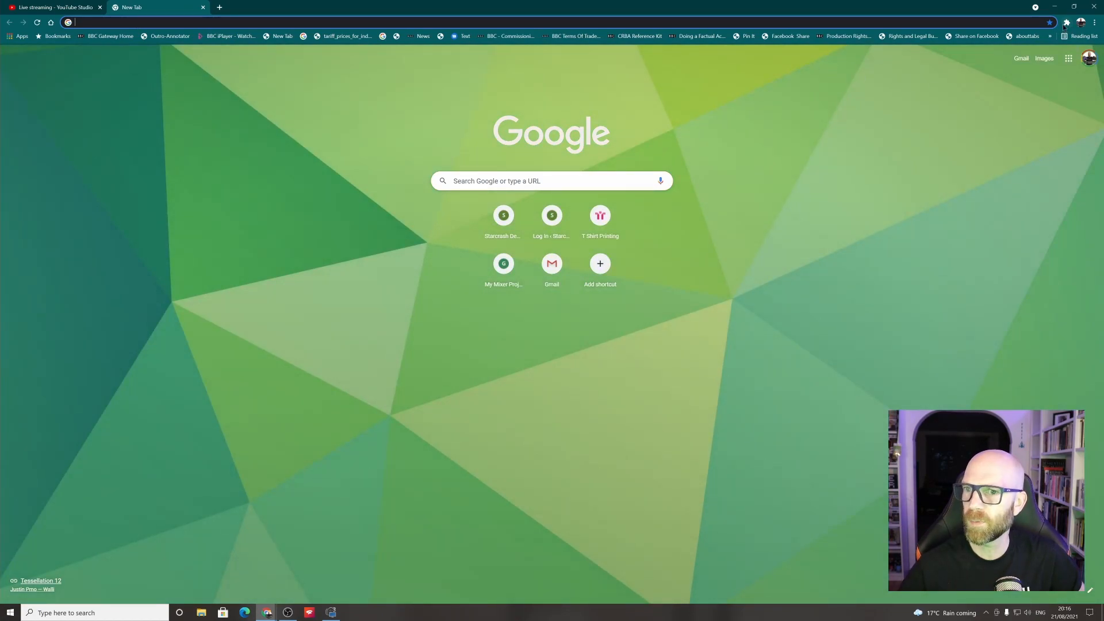
Open the Live Chat Overlay extension's Options page from the Extensions menu
{"action": "left_click", "coordinate": [1066, 22]}
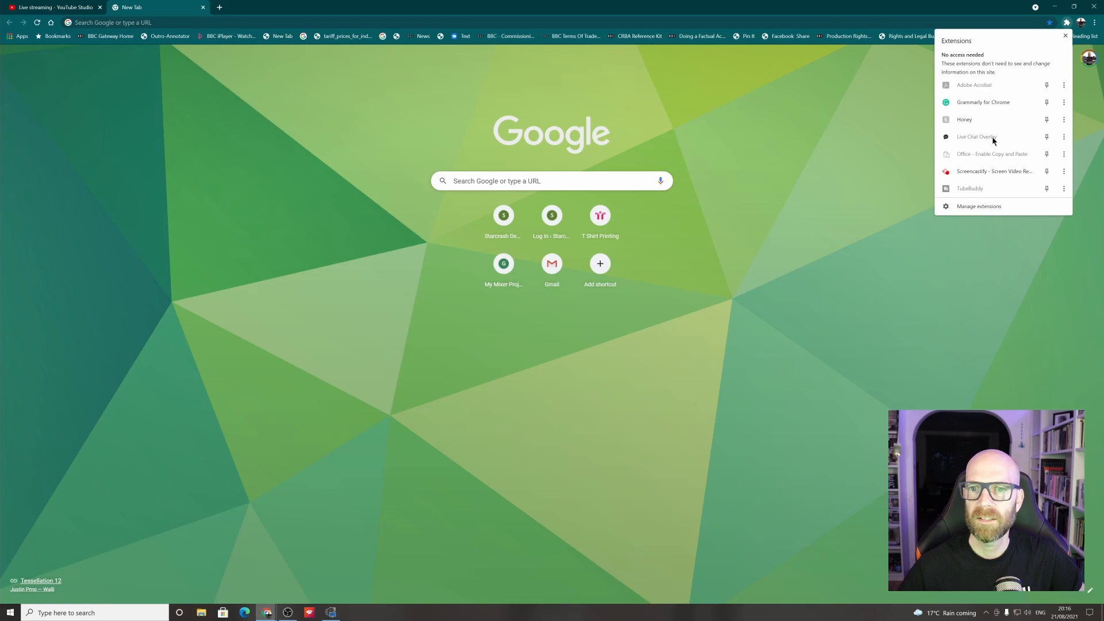
{"action": "left_click", "coordinate": [1064, 137]}
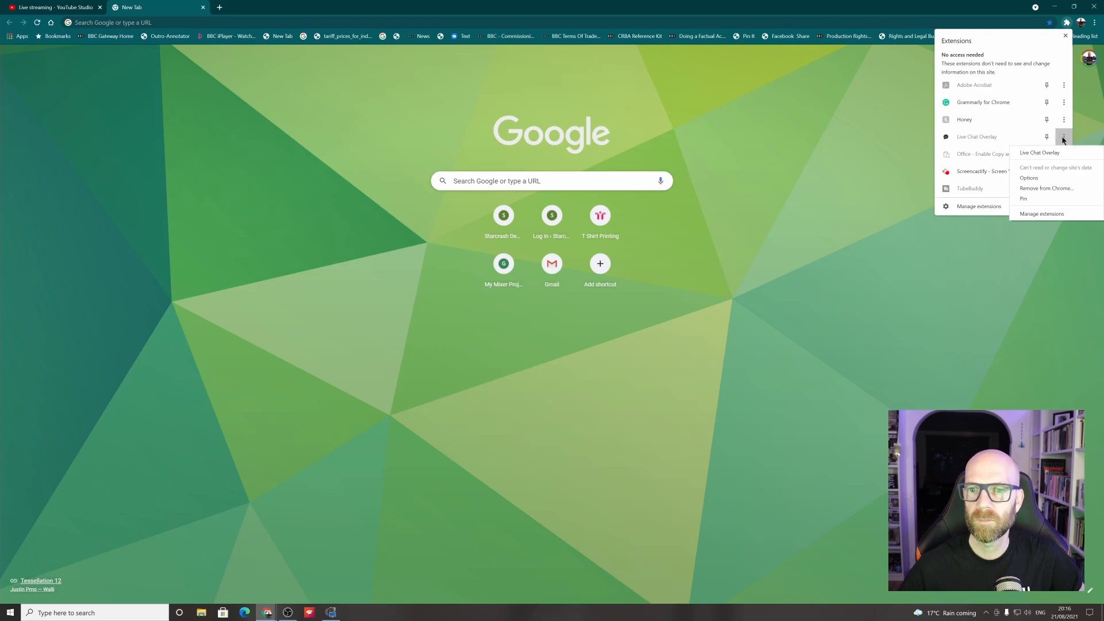
{"action": "left_click", "coordinate": [1029, 178]}
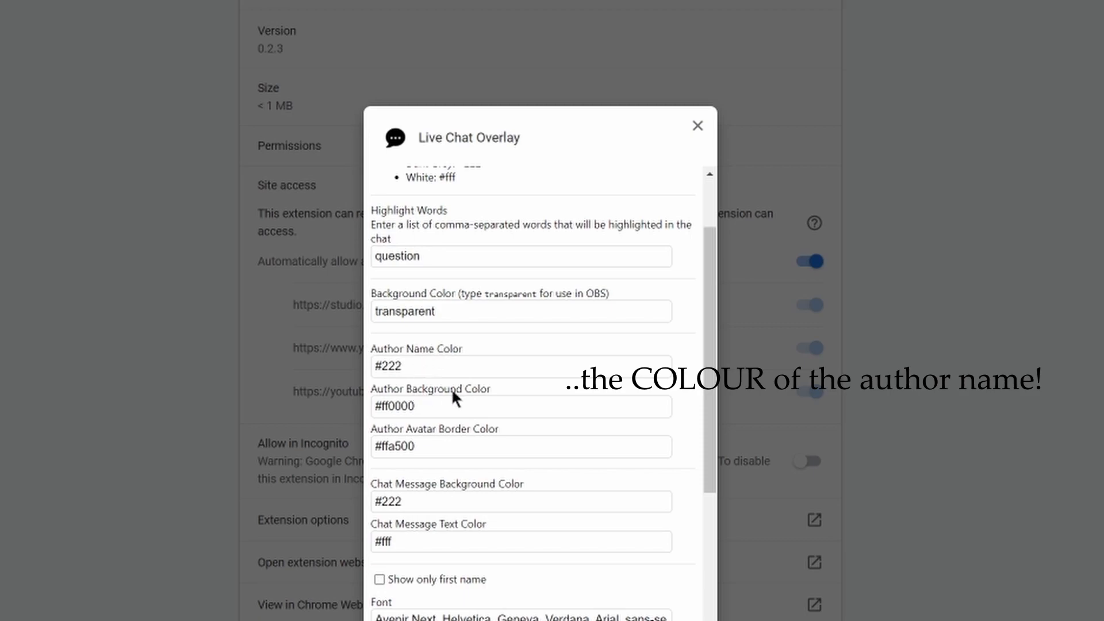
Set the Chat Message Background Color to #111111
{"action": "left_click", "coordinate": [521, 406]}
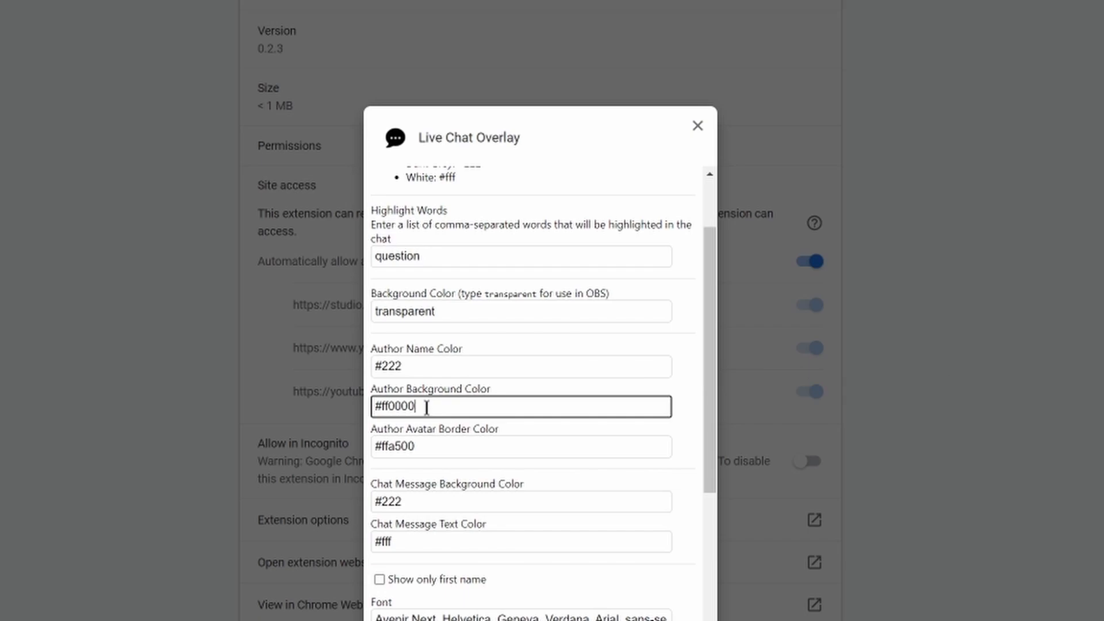
{"action": "scroll", "scroll_direction": "down", "scroll_amount": 3}
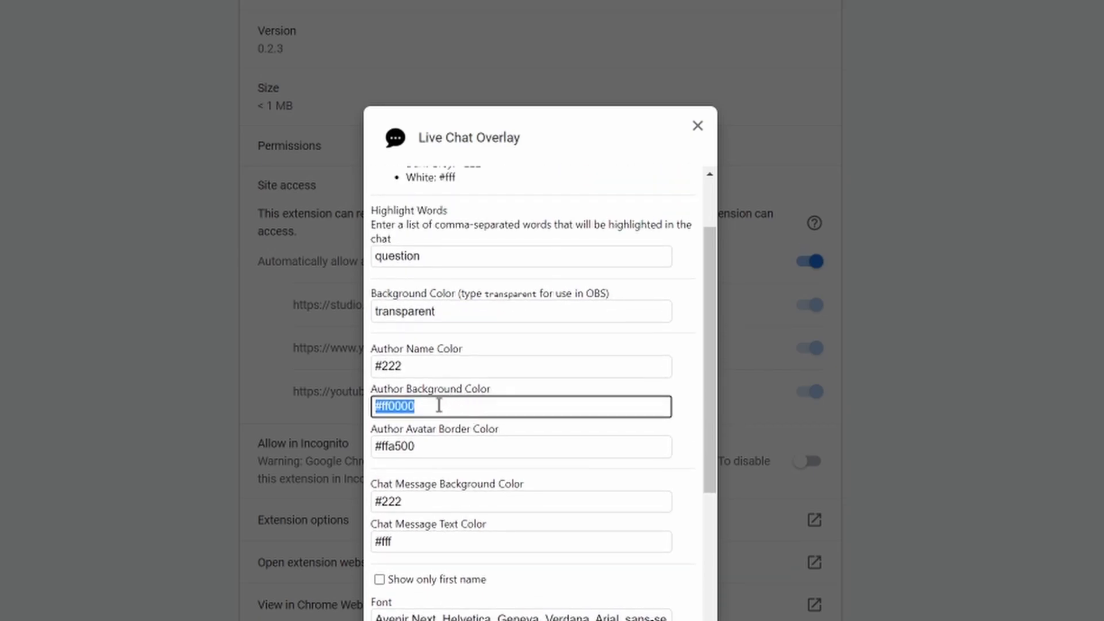
{"action": "mouse_move", "coordinate": [419, 495]}
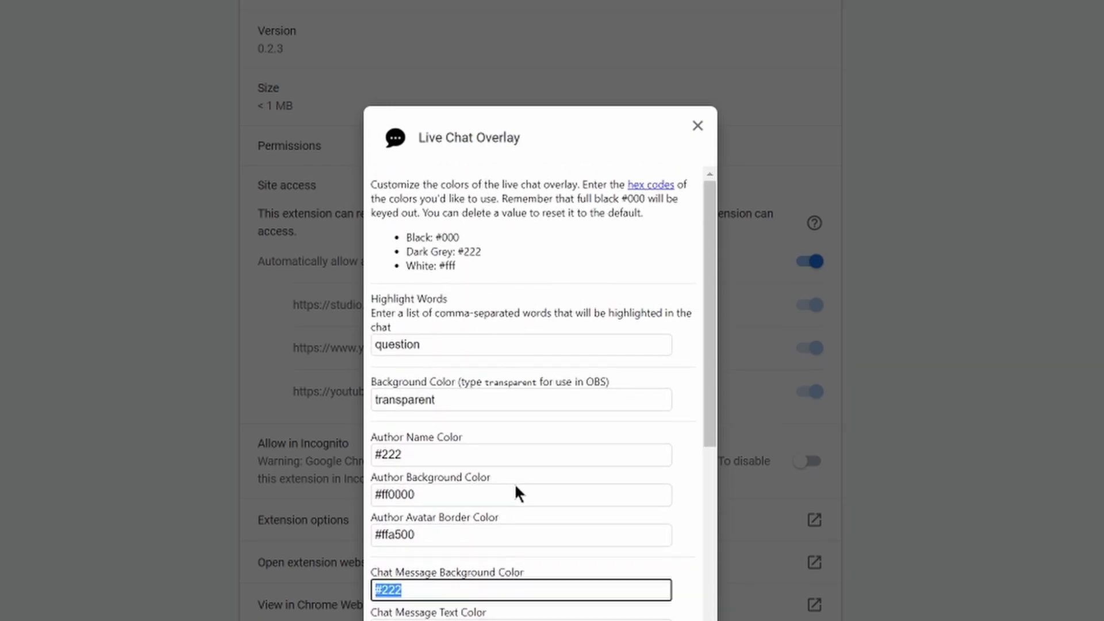
{"action": "scroll", "scroll_direction": "down", "scroll_amount": 3}
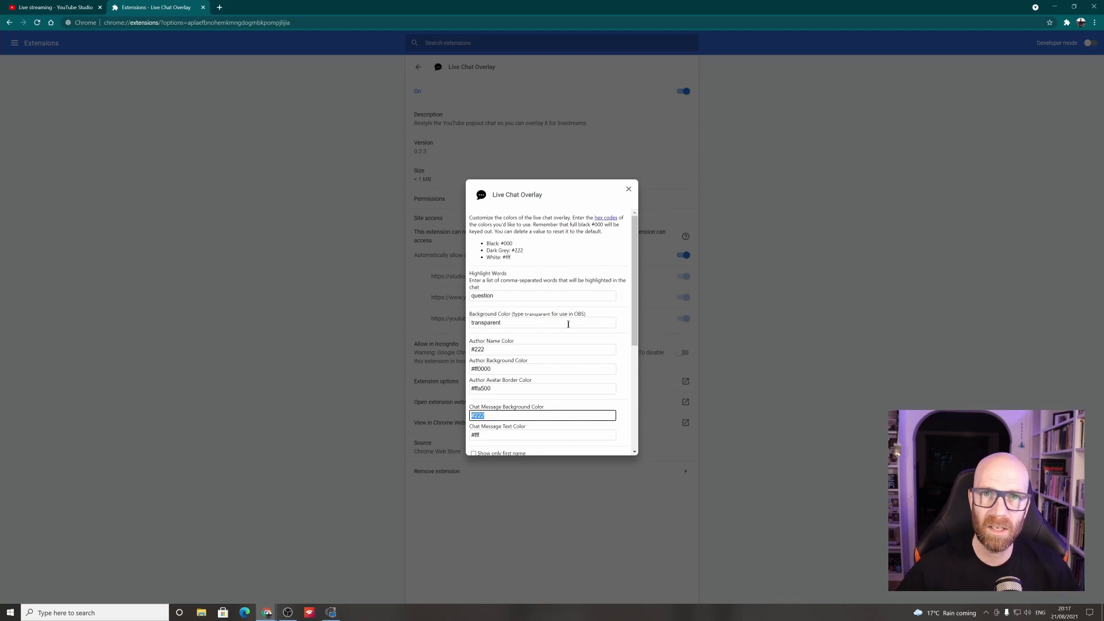
{"action": "mouse_move", "coordinate": [629, 190]}
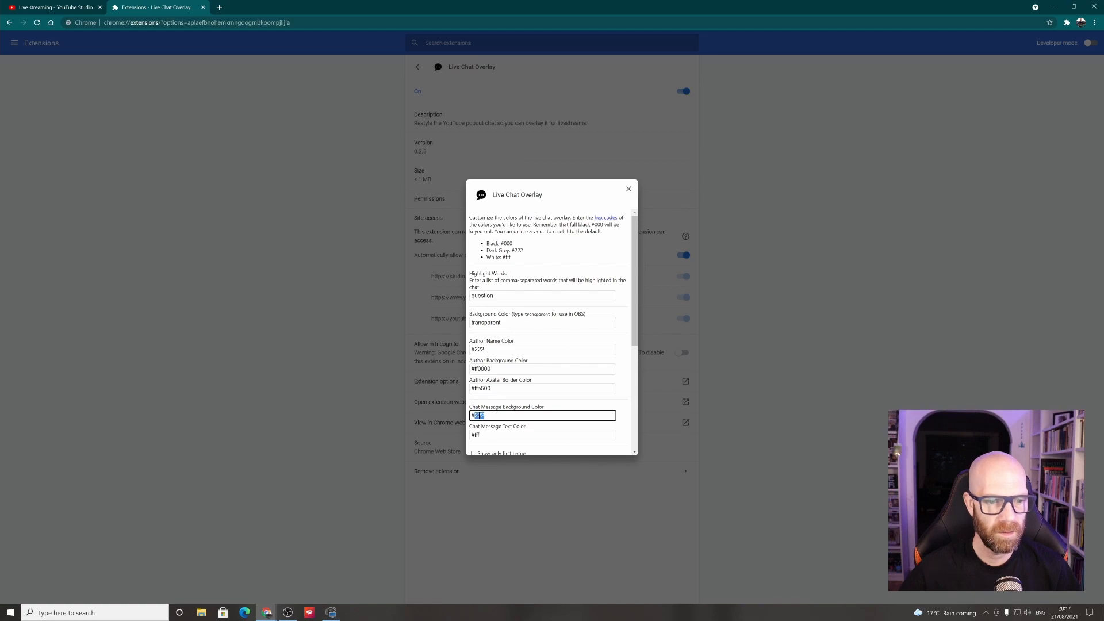
{"action": "type", "text": "#11111"}
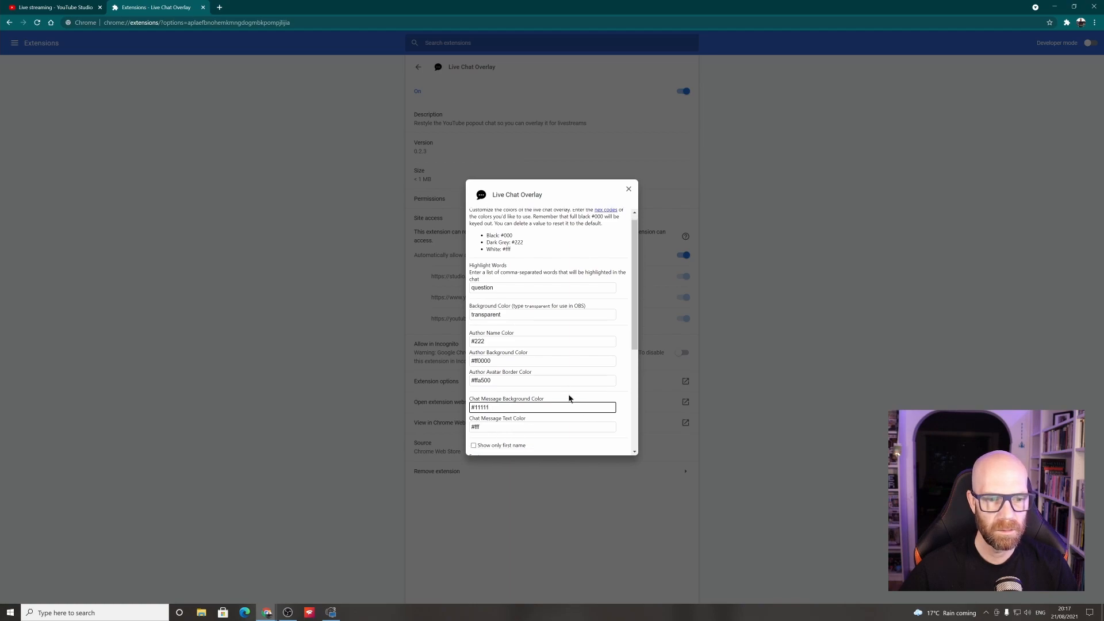
{"action": "scroll", "scroll_direction": "down", "scroll_amount": 3}
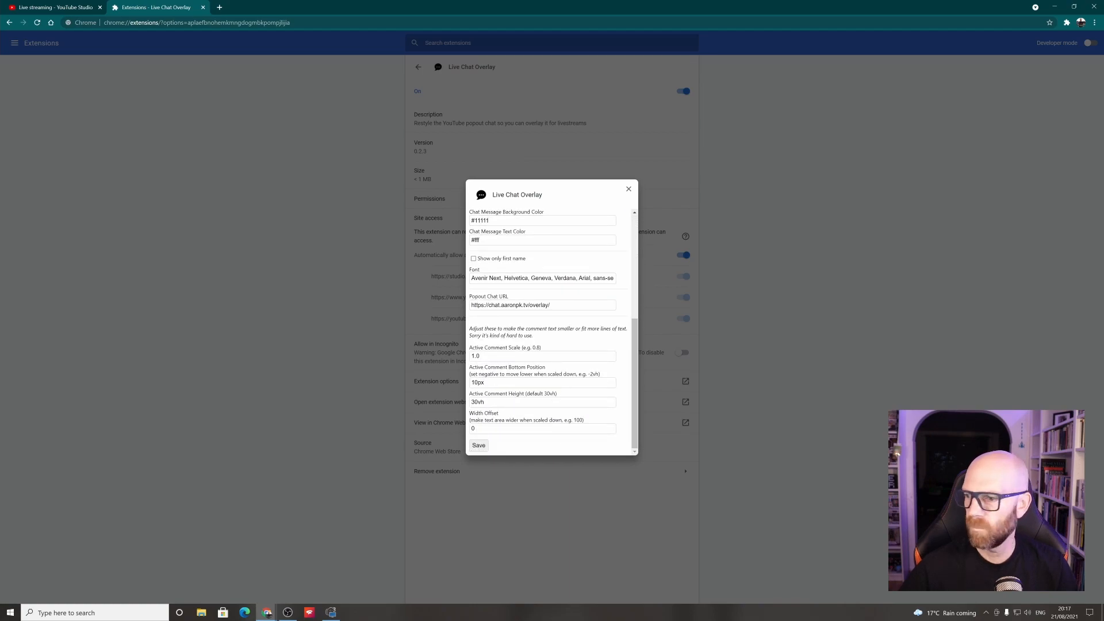